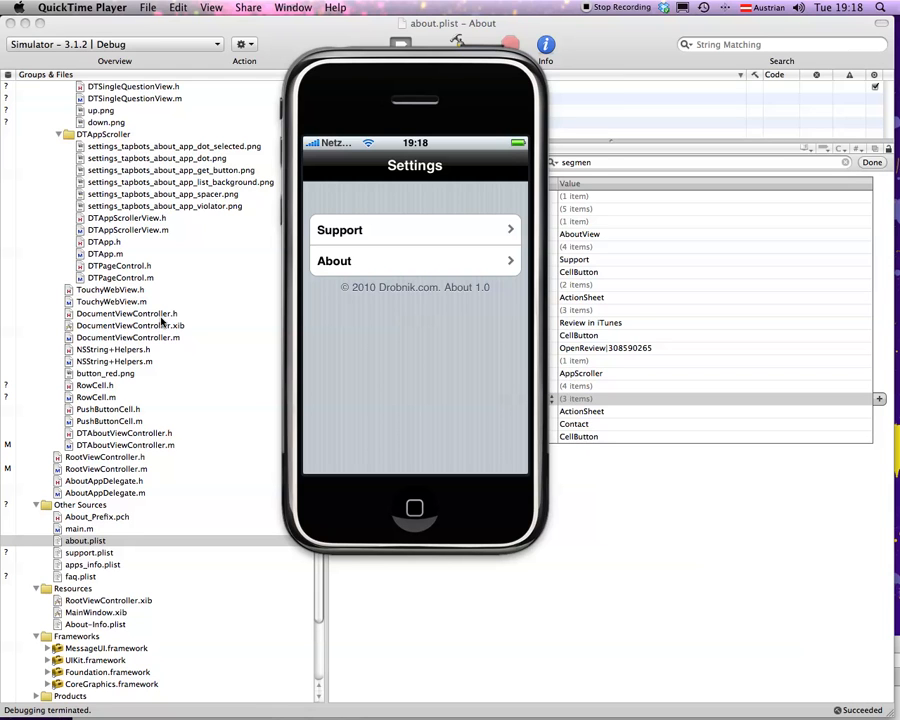
pyautogui.moveTo(364, 510)
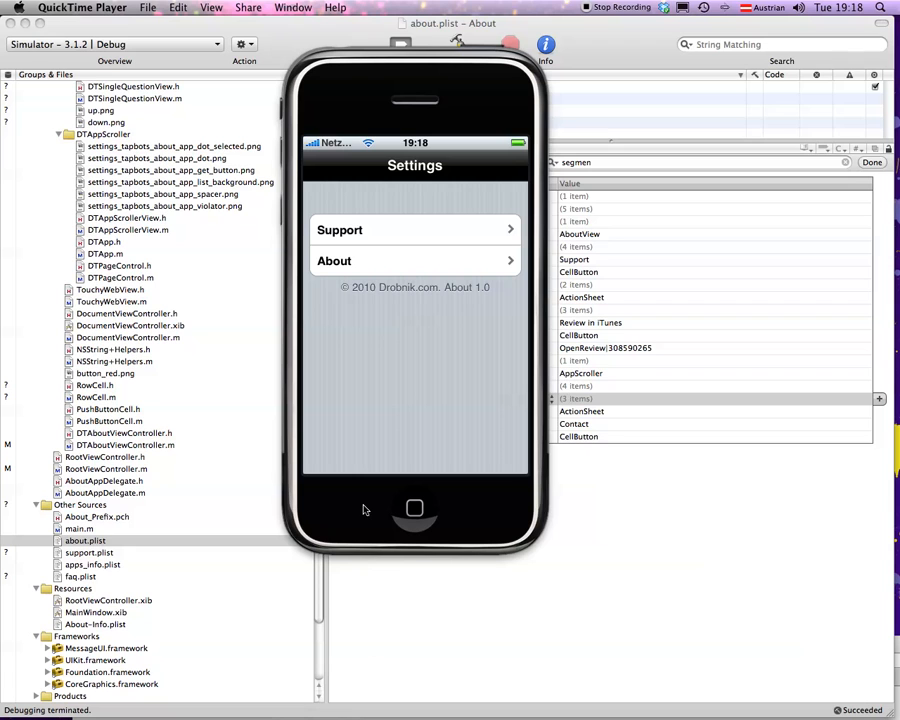
pyautogui.moveTo(356, 504)
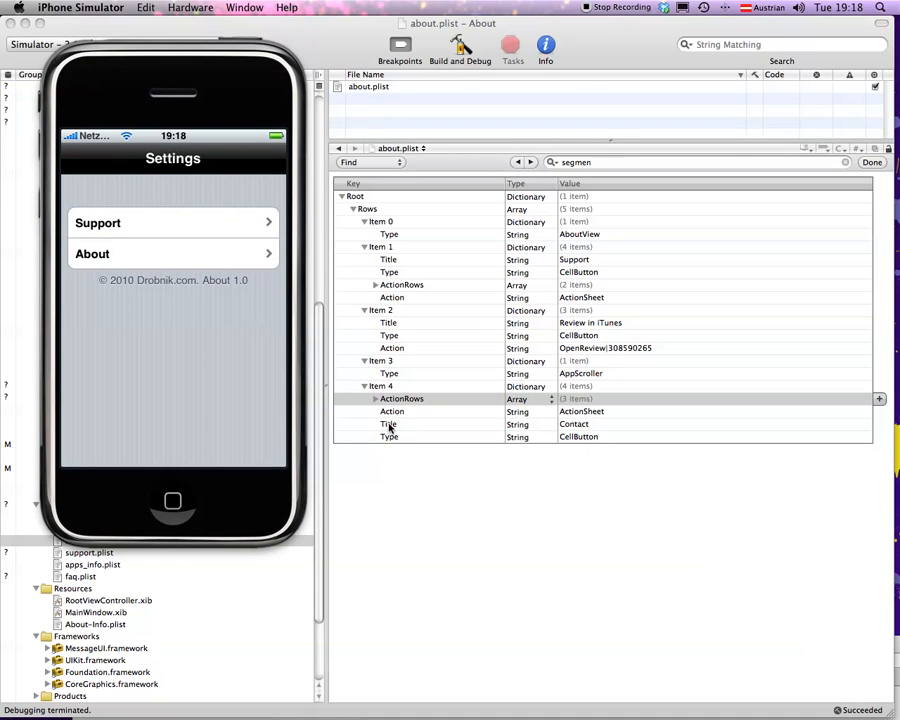
pyautogui.moveTo(476, 486)
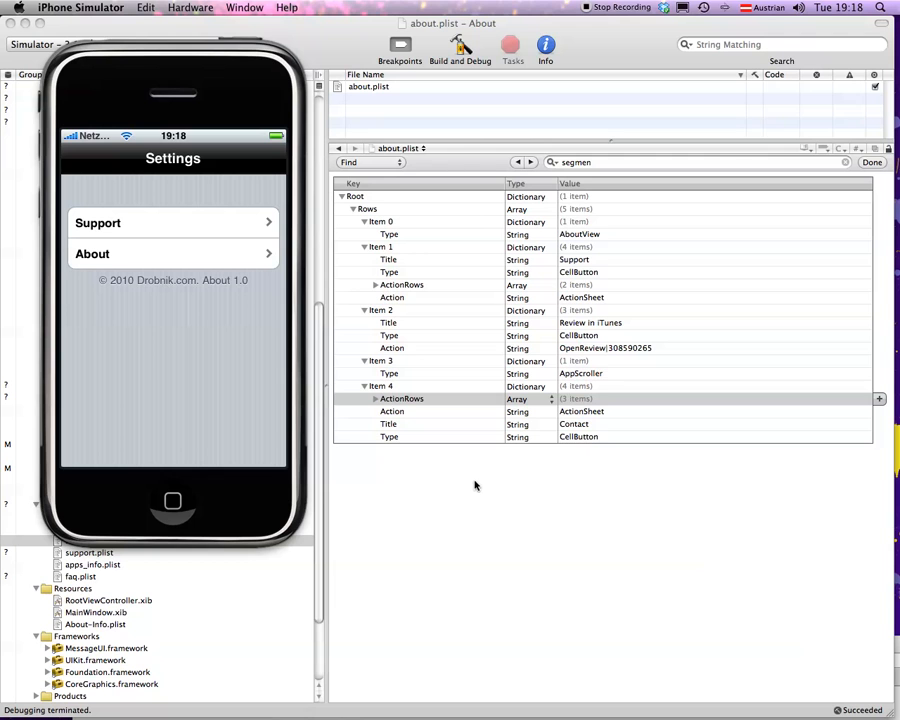
pyautogui.moveTo(410, 244)
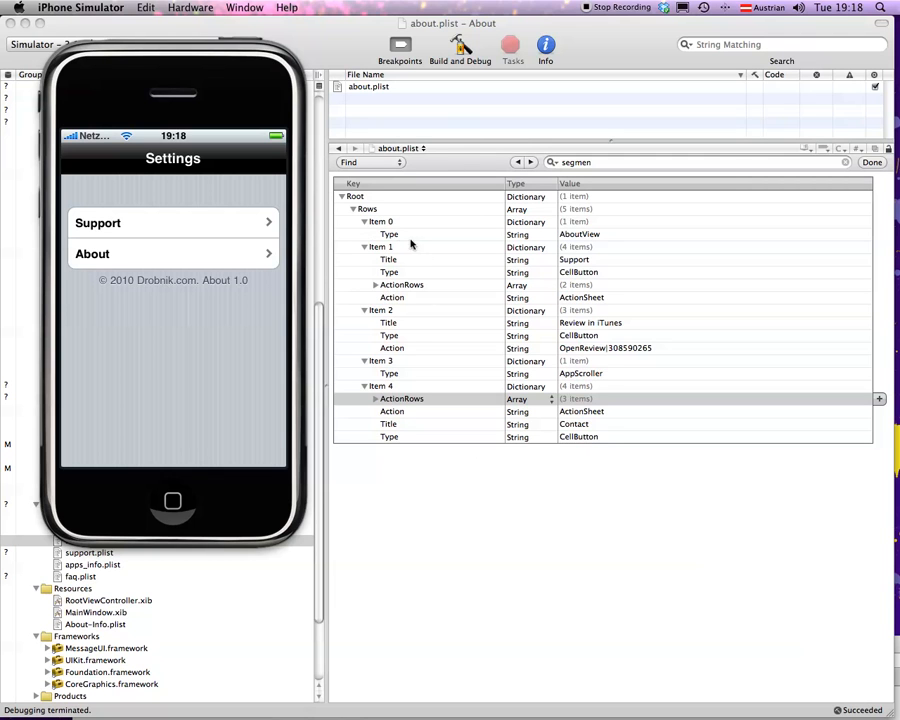
pyautogui.moveTo(390, 236)
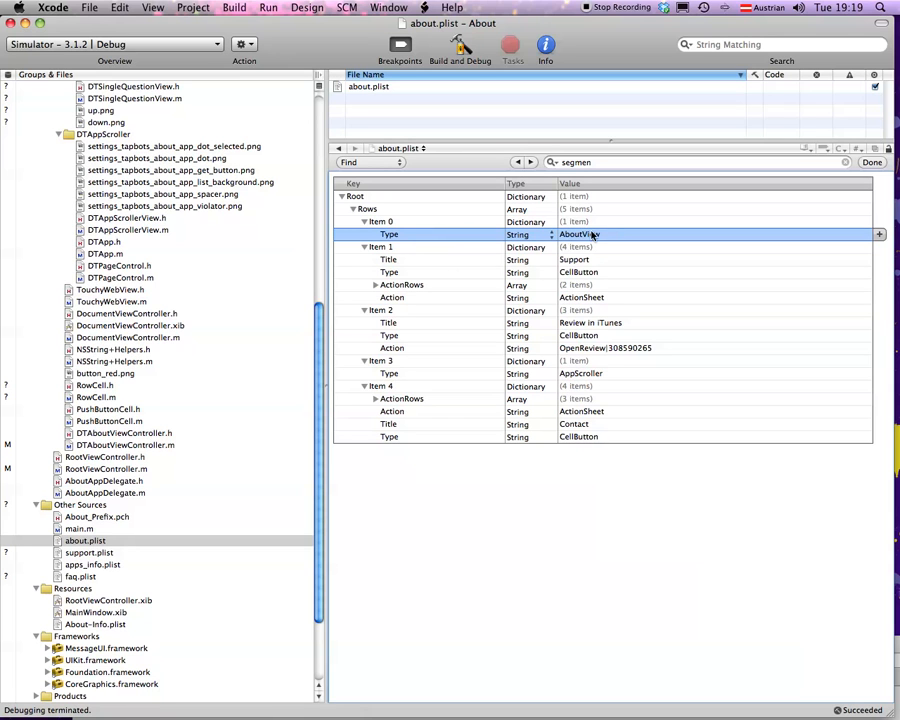
pyautogui.moveTo(596, 284)
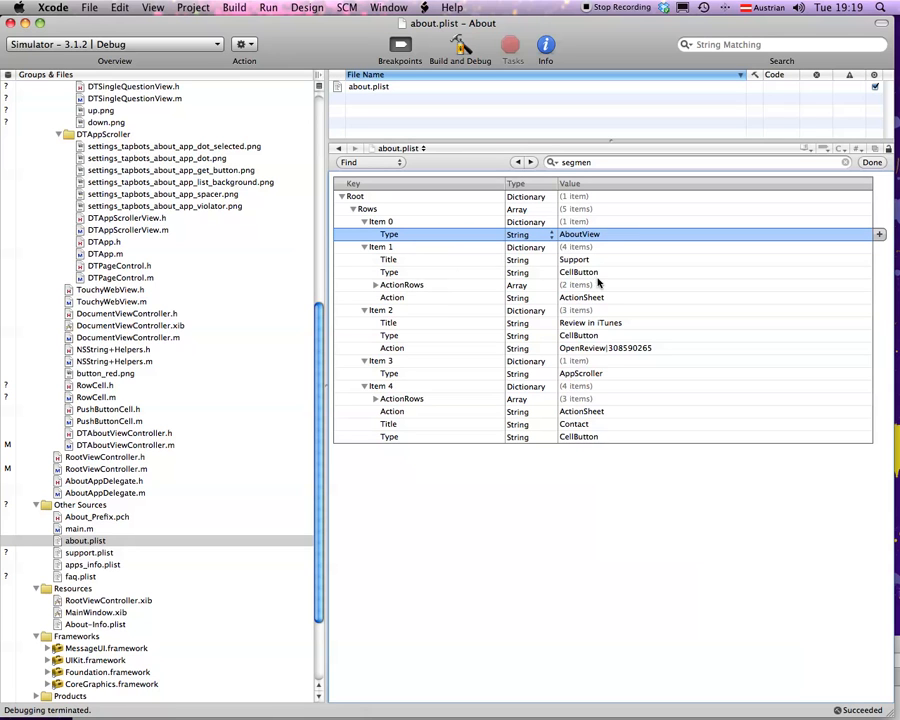
# Bring the Xcode window to the front to view about.plist and its Rows items.
pyautogui.click(578, 272)
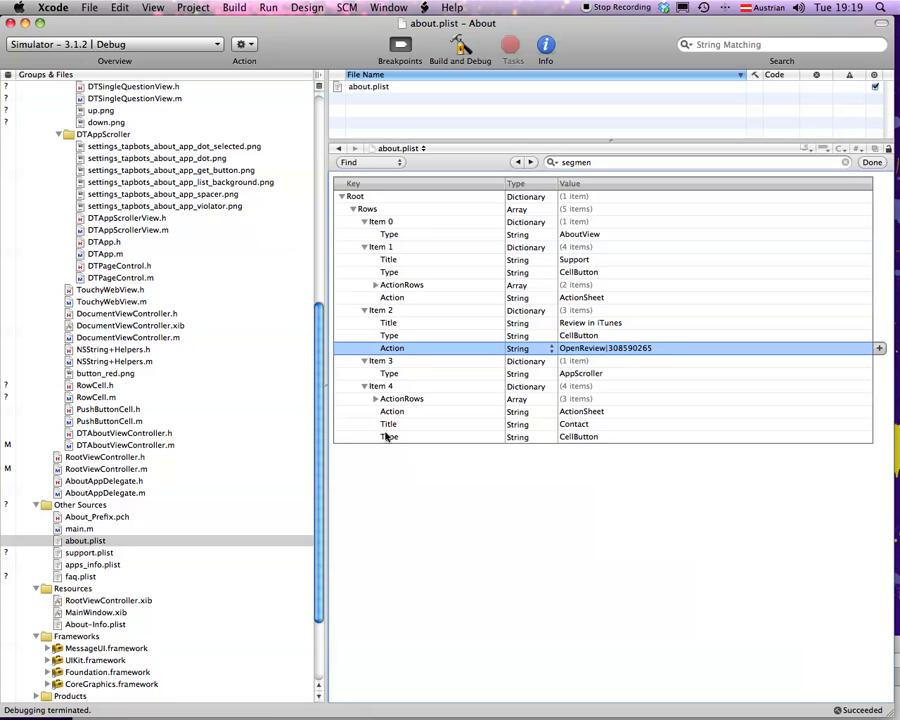
pyautogui.moveTo(384, 256)
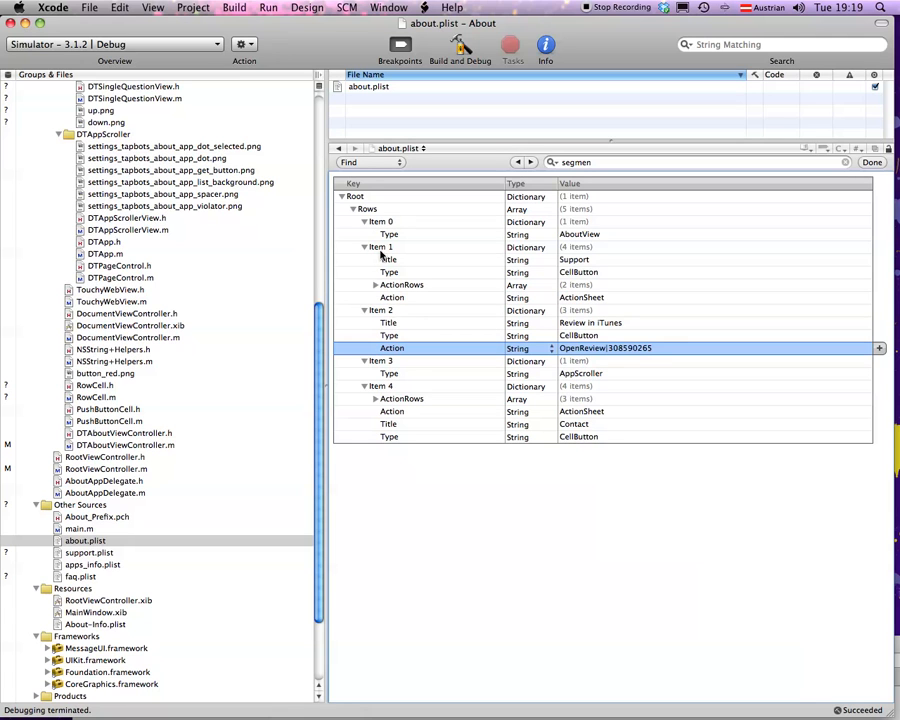
pyautogui.moveTo(376, 398)
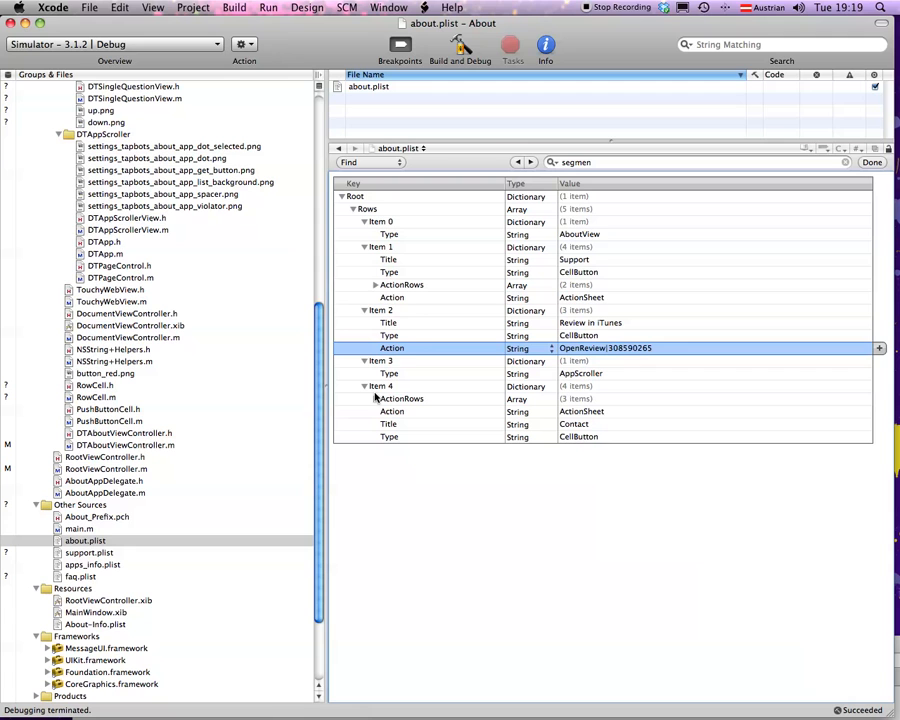
pyautogui.moveTo(470, 286)
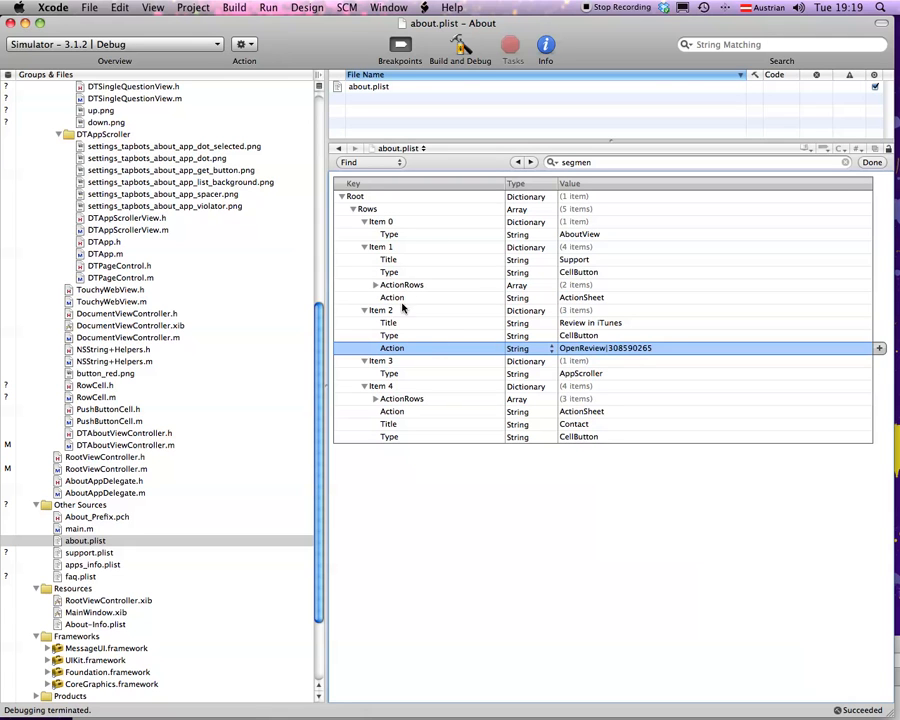
pyautogui.moveTo(400, 348)
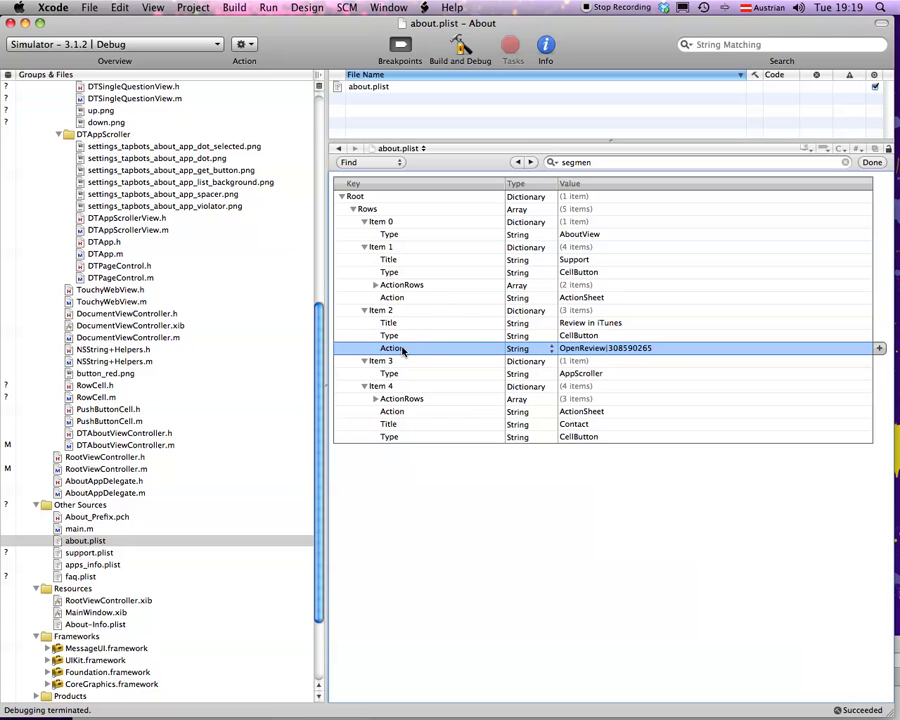
pyautogui.moveTo(422, 344)
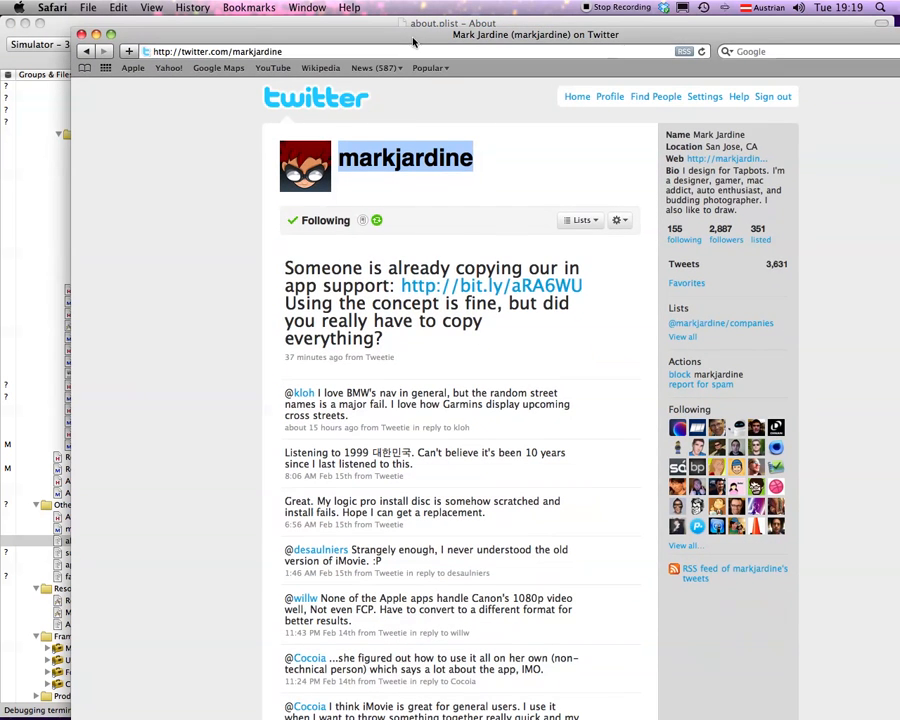
pyautogui.moveTo(692, 178)
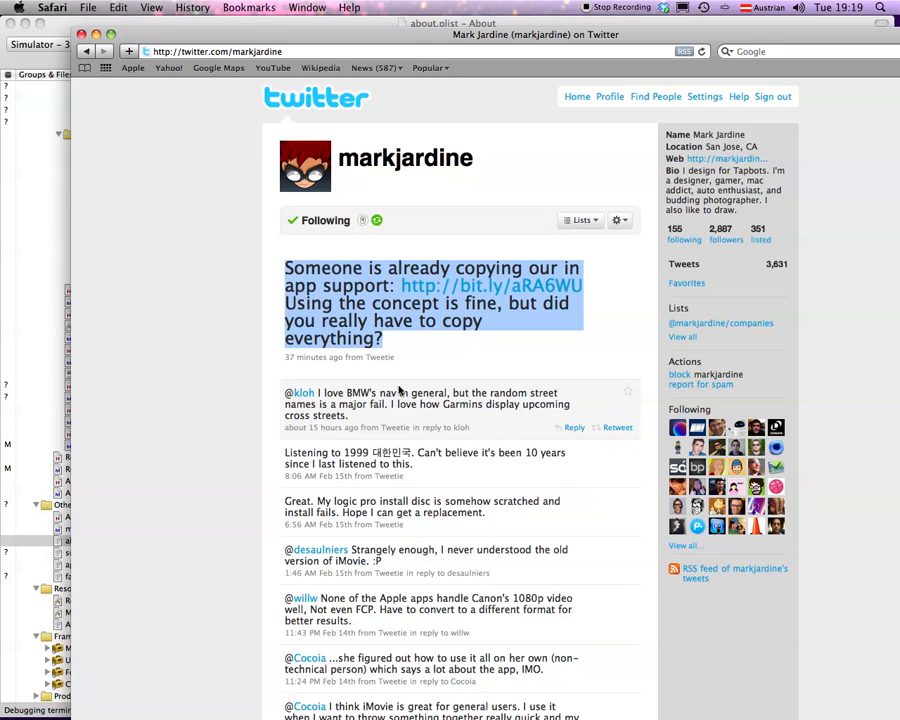
pyautogui.moveTo(408, 352)
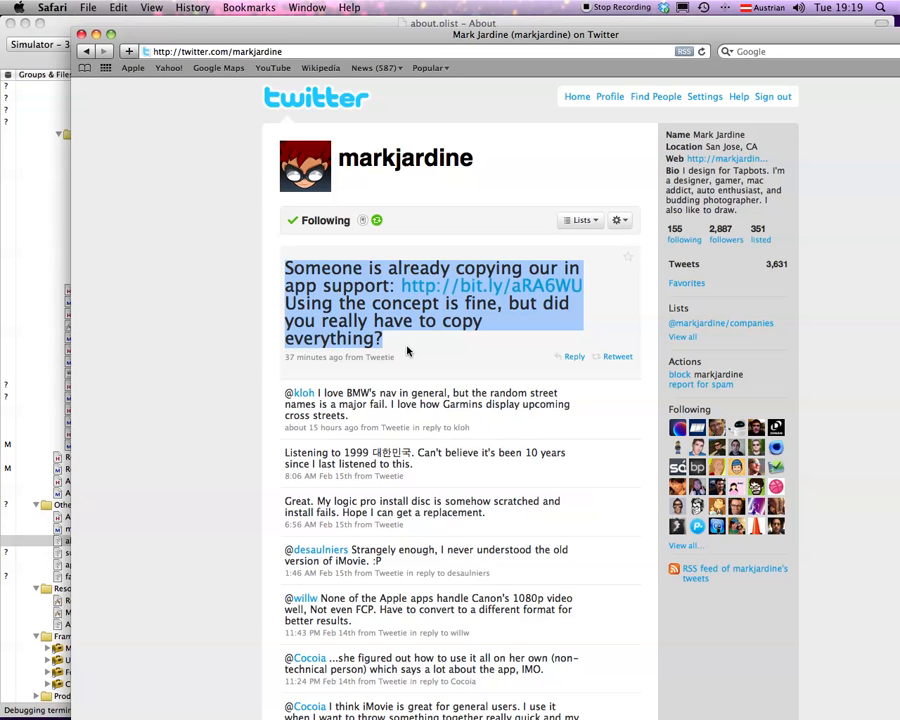
pyautogui.moveTo(428, 350)
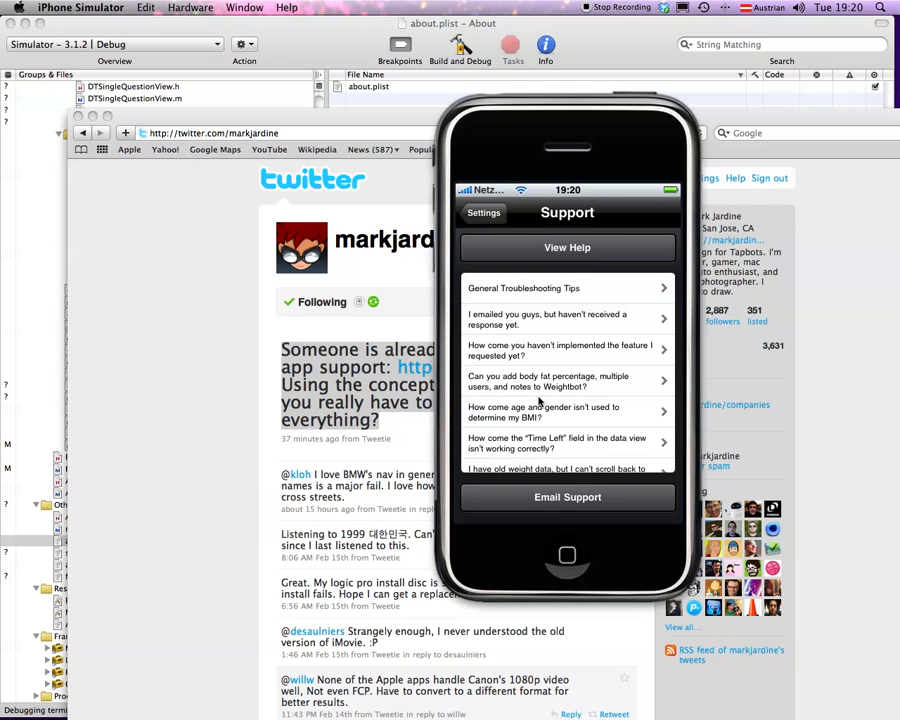
pyautogui.moveTo(528, 248)
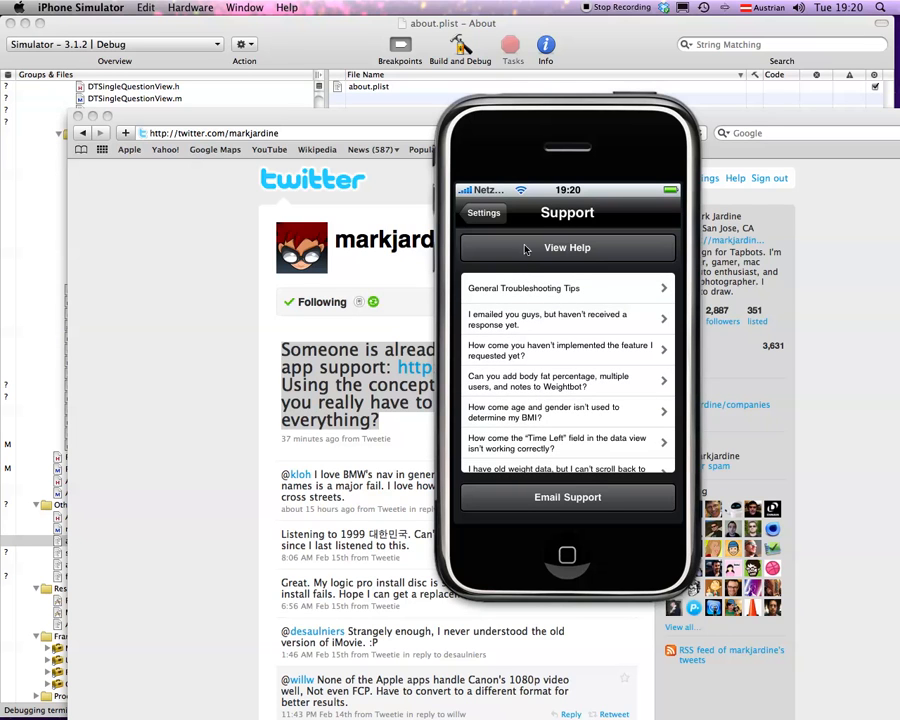
pyautogui.moveTo(548, 480)
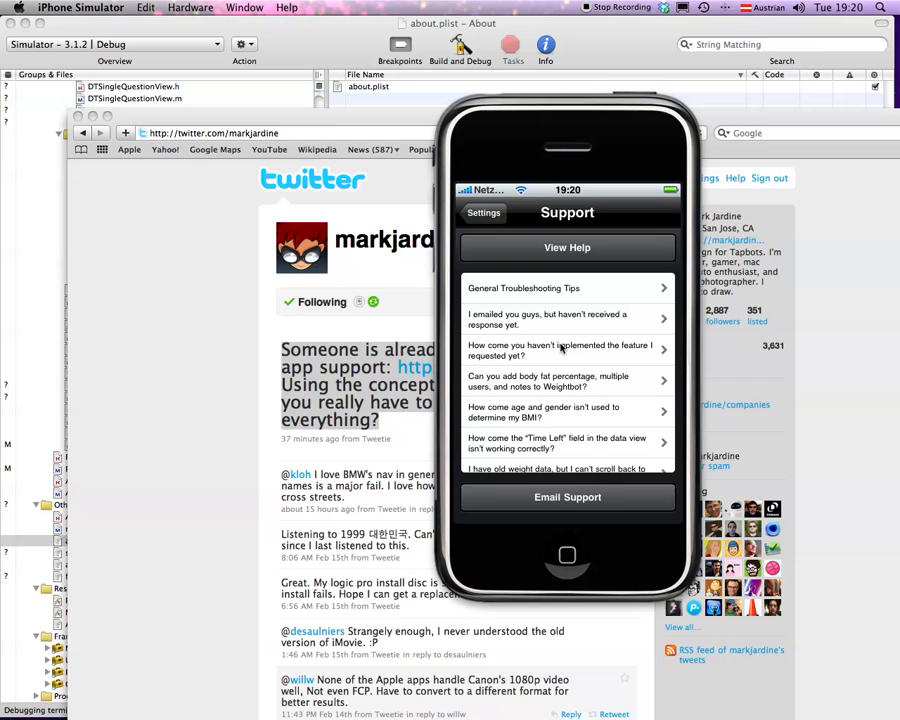
# Scroll the Support help list and open the General Troubleshooting Tips article.
pyautogui.scroll(-3)
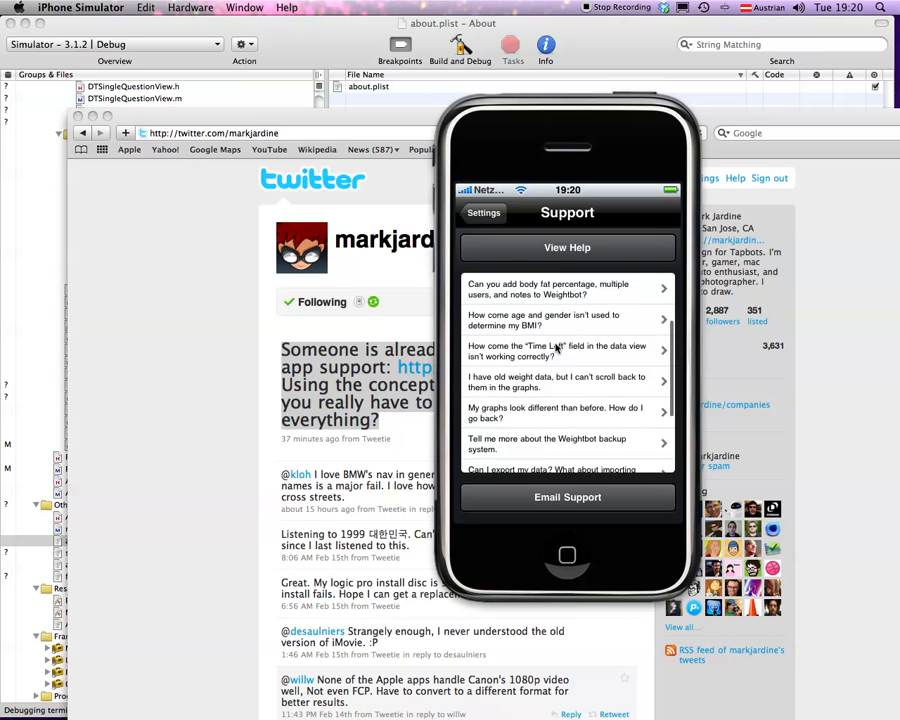
pyautogui.scroll(-3)
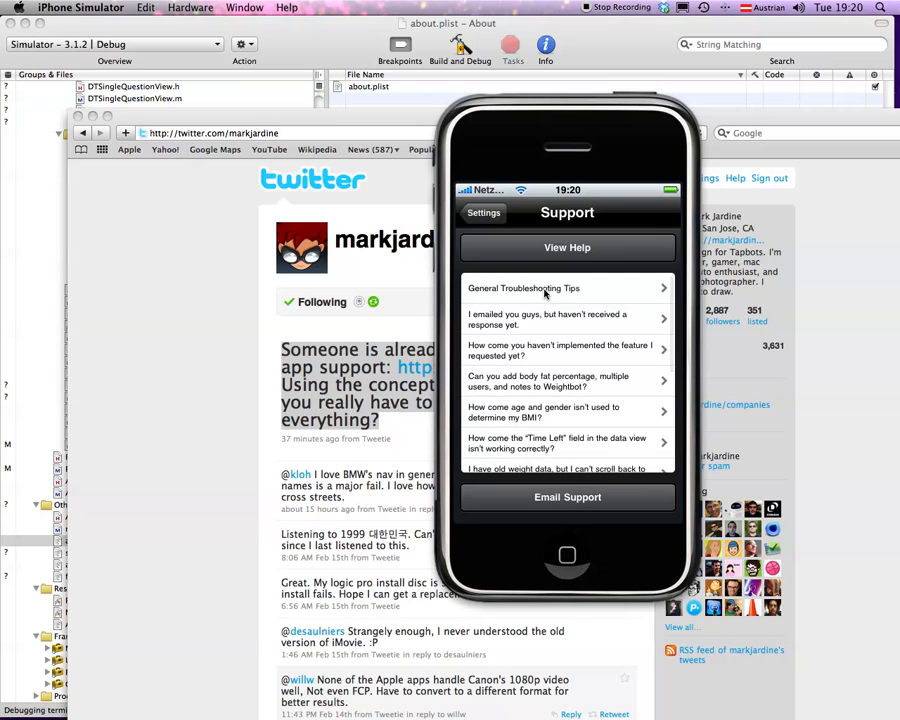
pyautogui.click(524, 288)
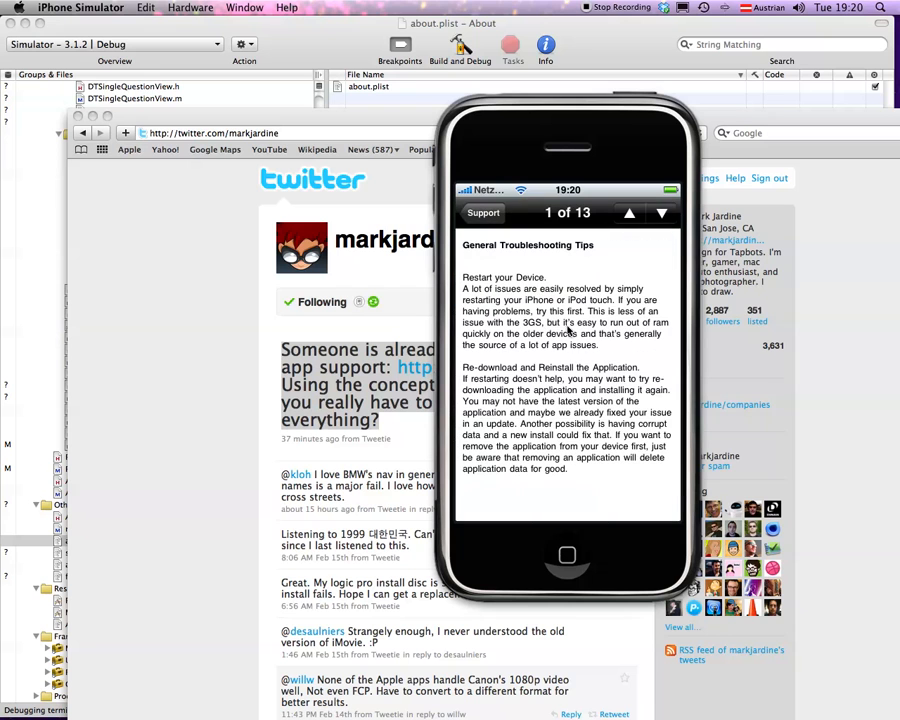
pyautogui.moveTo(536, 430)
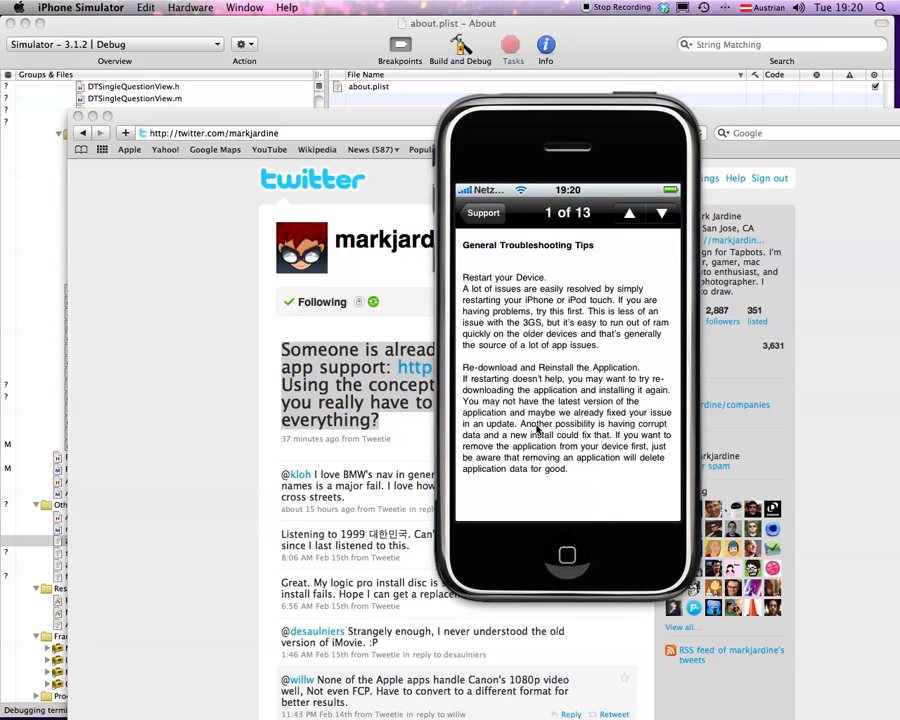
# Page forward through the next two help articles, then step back to the first.
pyautogui.click(662, 212)
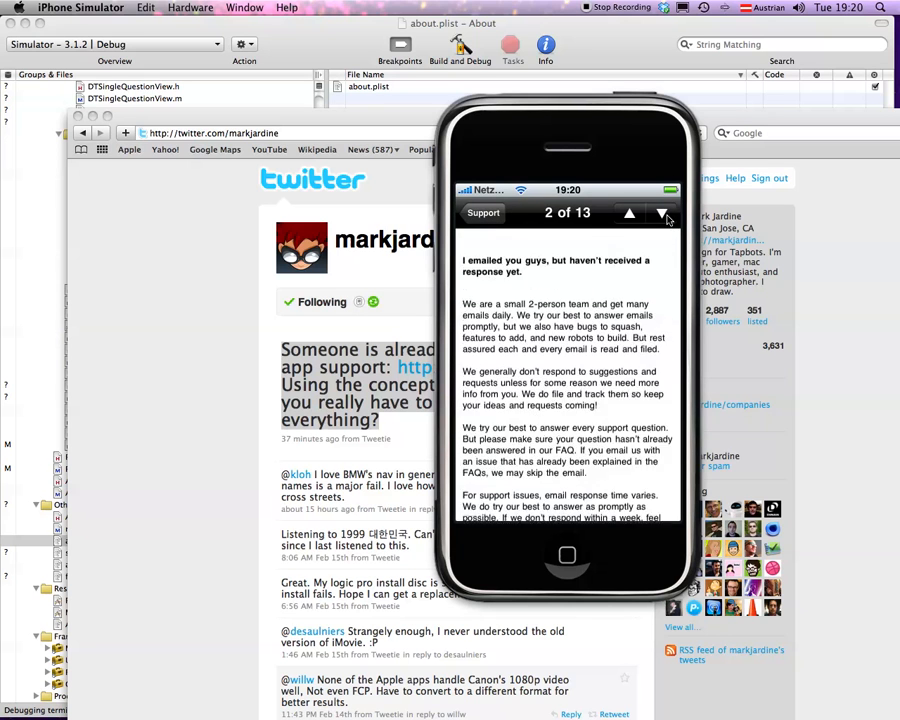
pyautogui.click(630, 212)
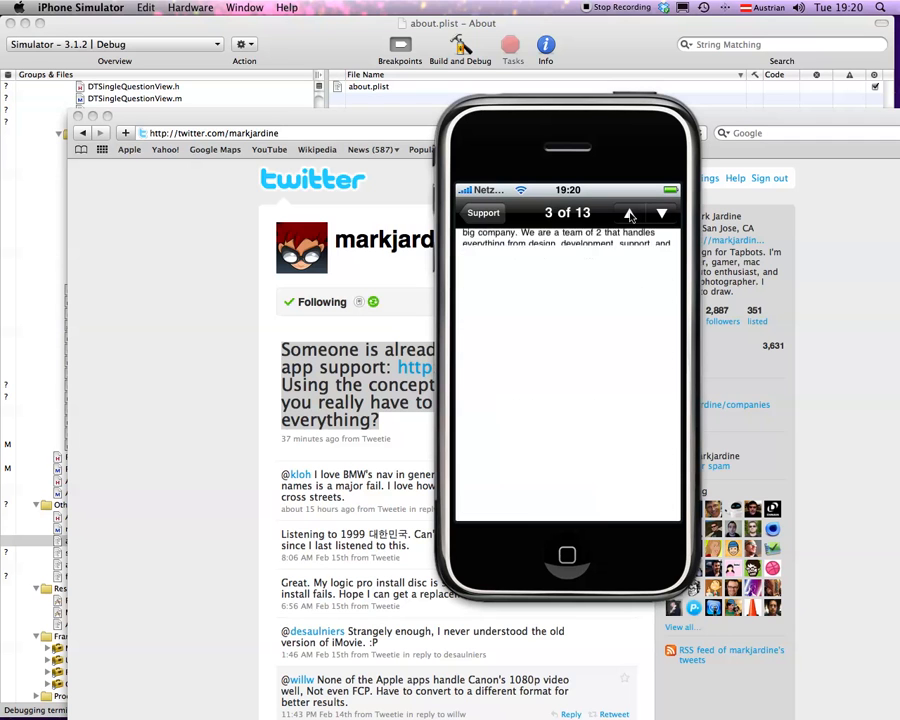
pyautogui.click(632, 212)
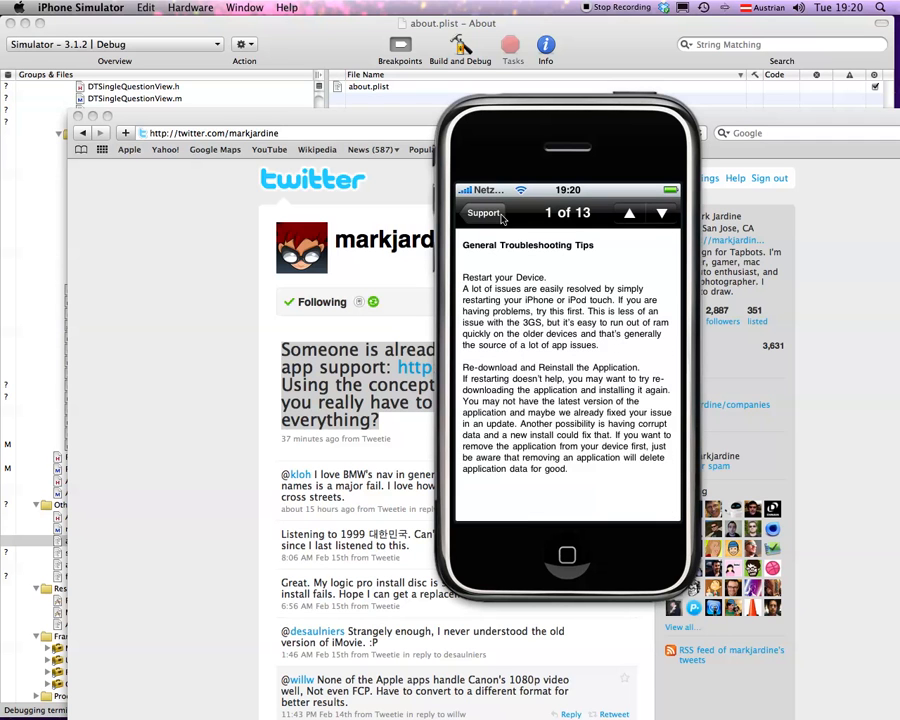
# Return to the Support help list and then back to the About screen.
pyautogui.click(484, 212)
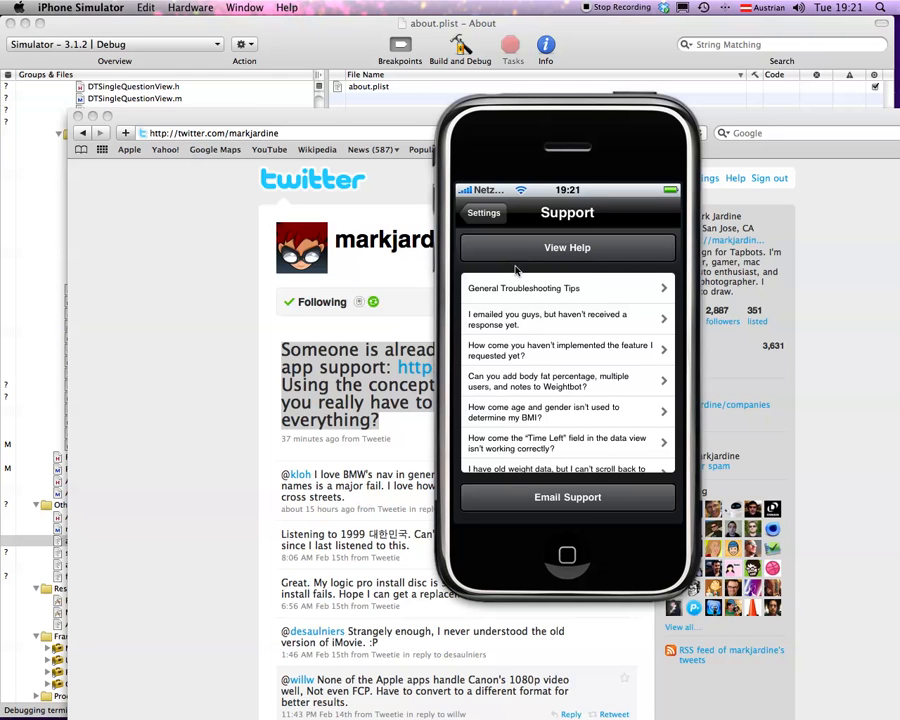
pyautogui.moveTo(536, 432)
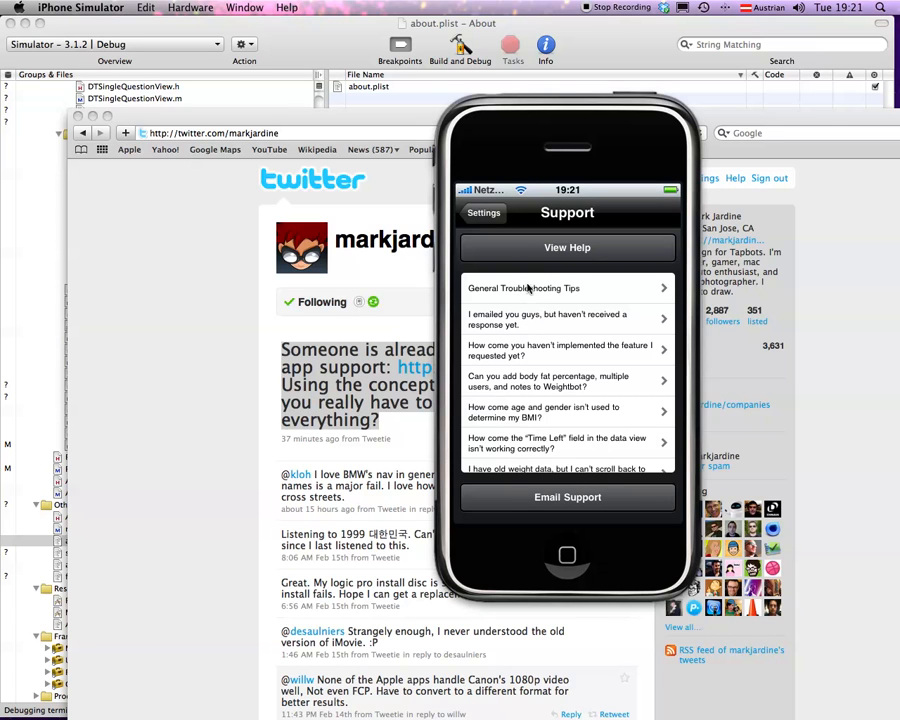
pyautogui.moveTo(520, 330)
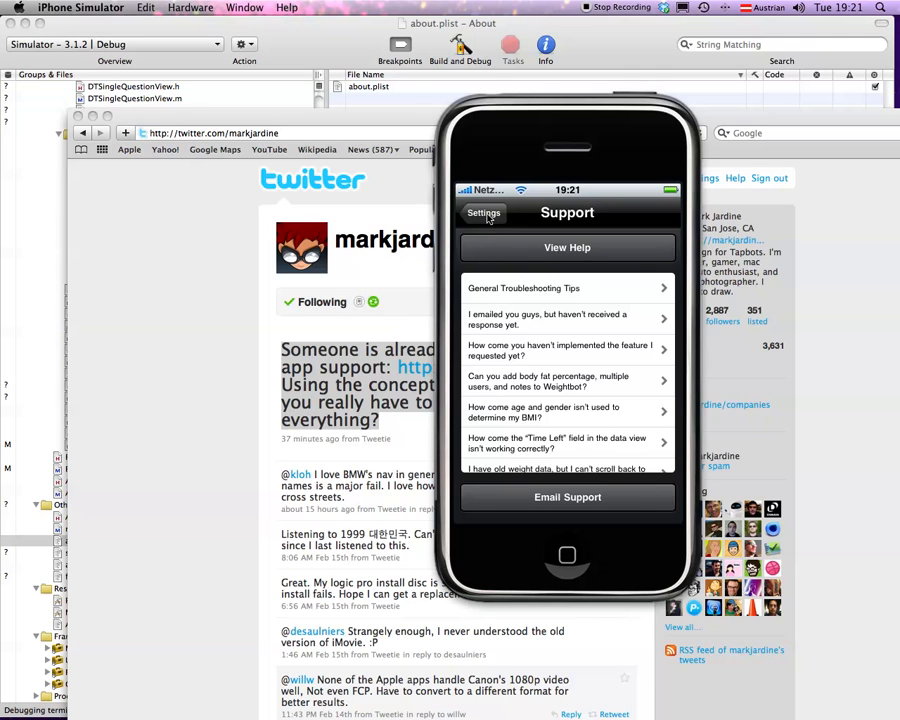
pyautogui.click(482, 212)
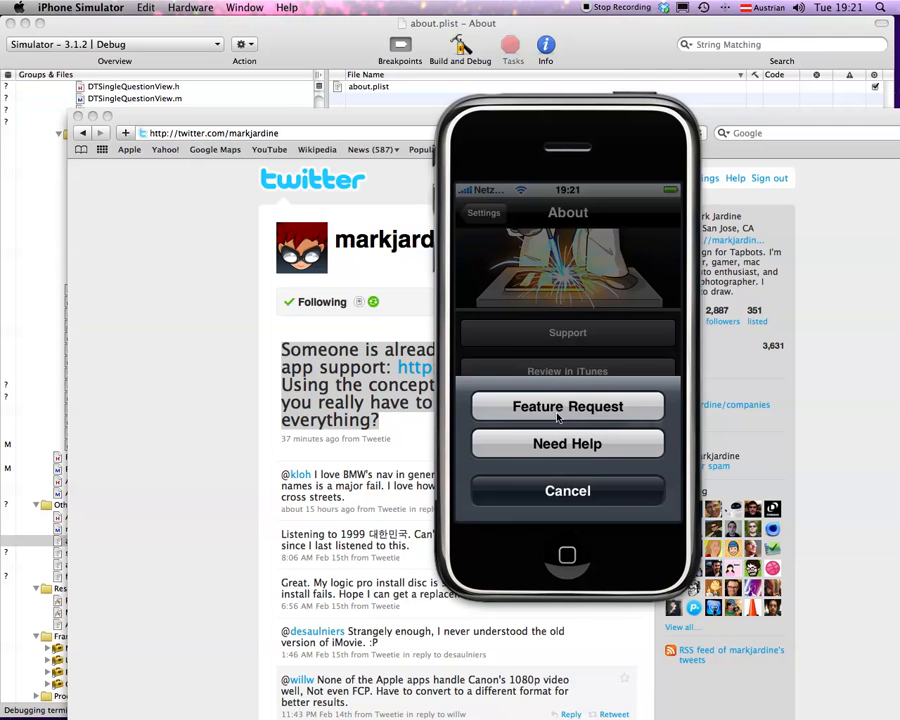
pyautogui.click(568, 406)
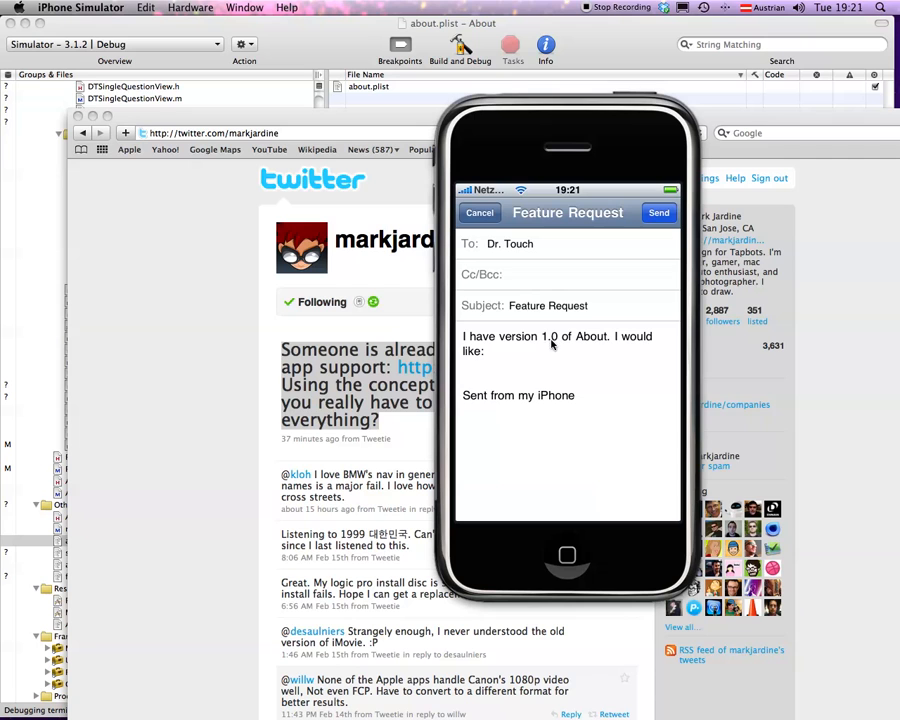
pyautogui.moveTo(598, 346)
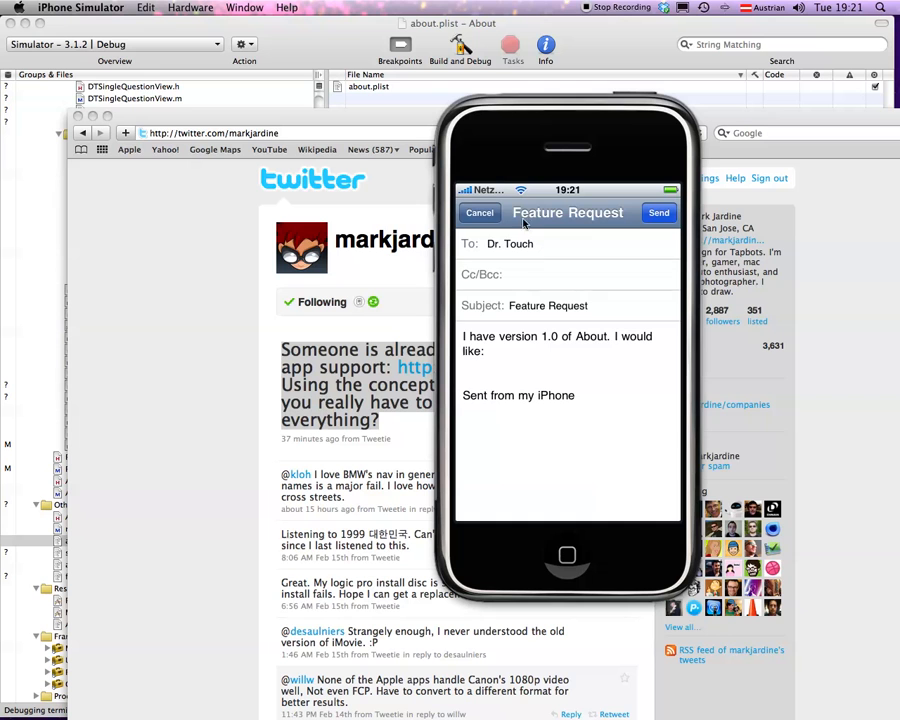
pyautogui.click(480, 212)
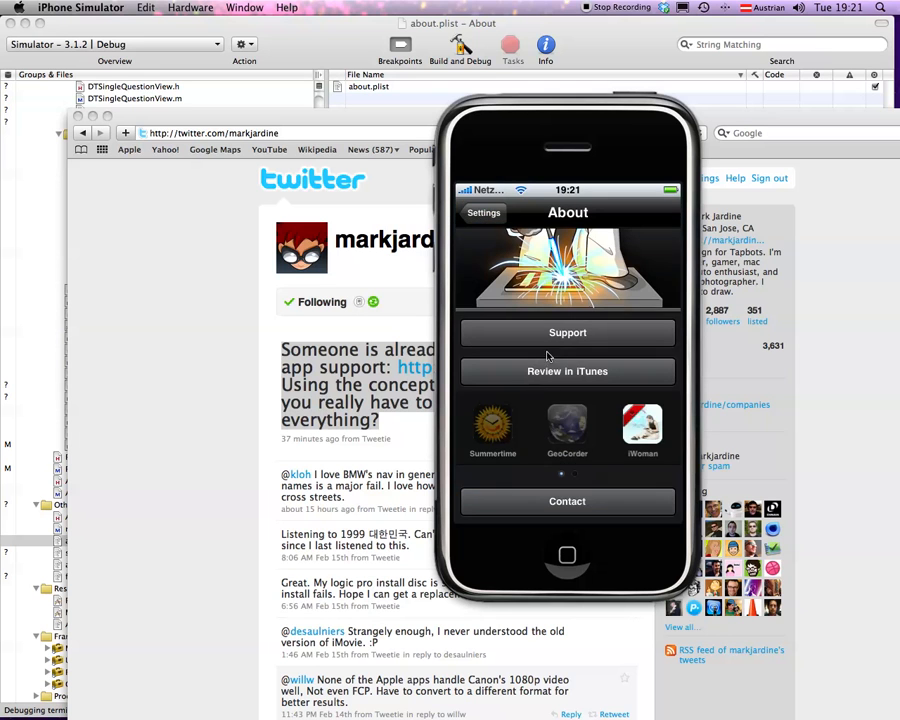
pyautogui.click(568, 500)
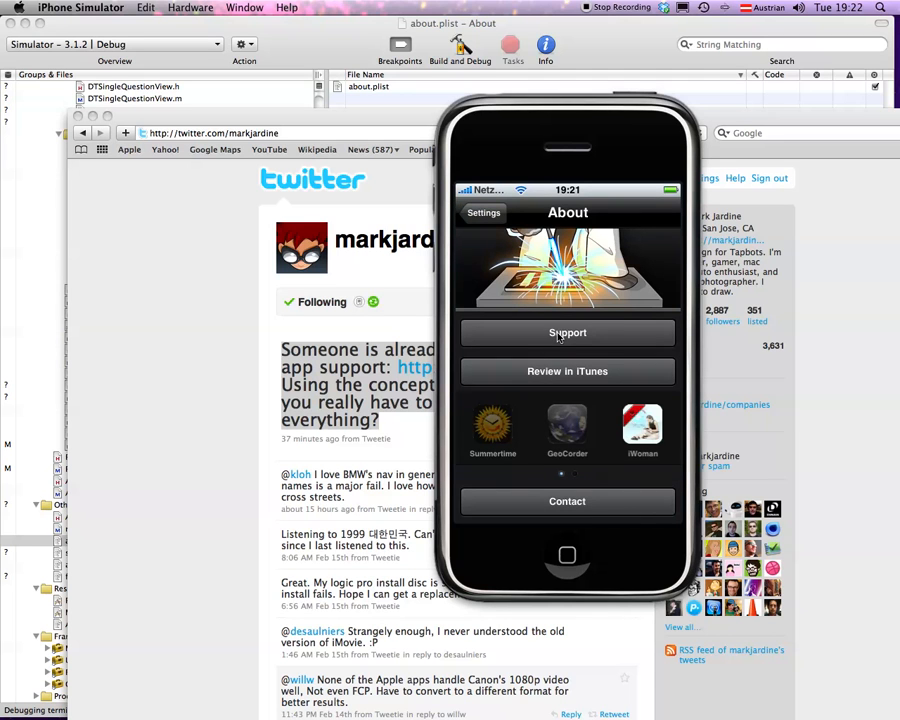
pyautogui.click(568, 332)
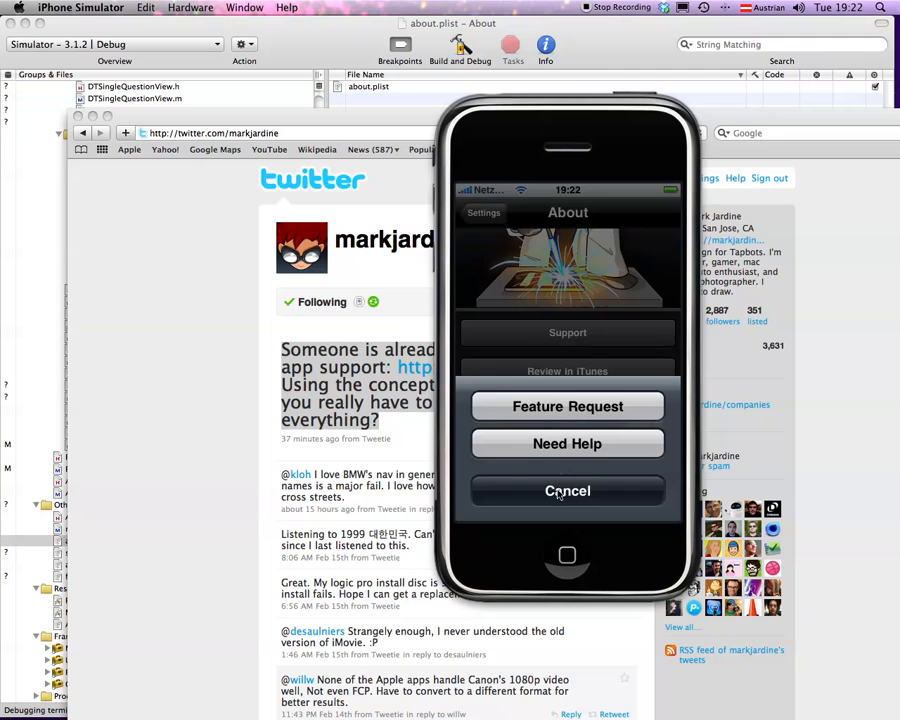
pyautogui.click(568, 490)
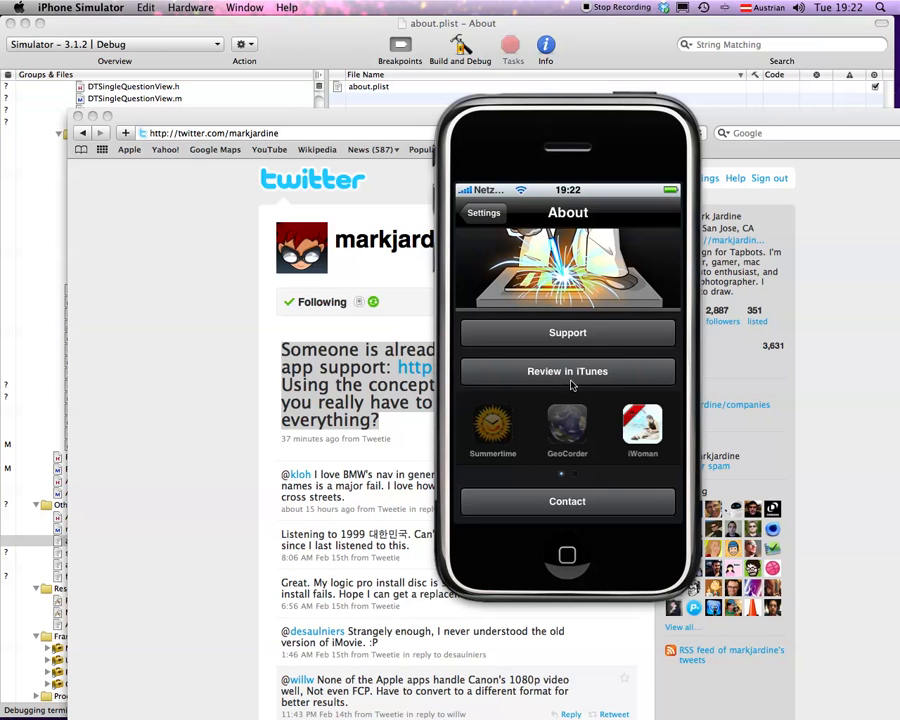
pyautogui.moveTo(572, 384)
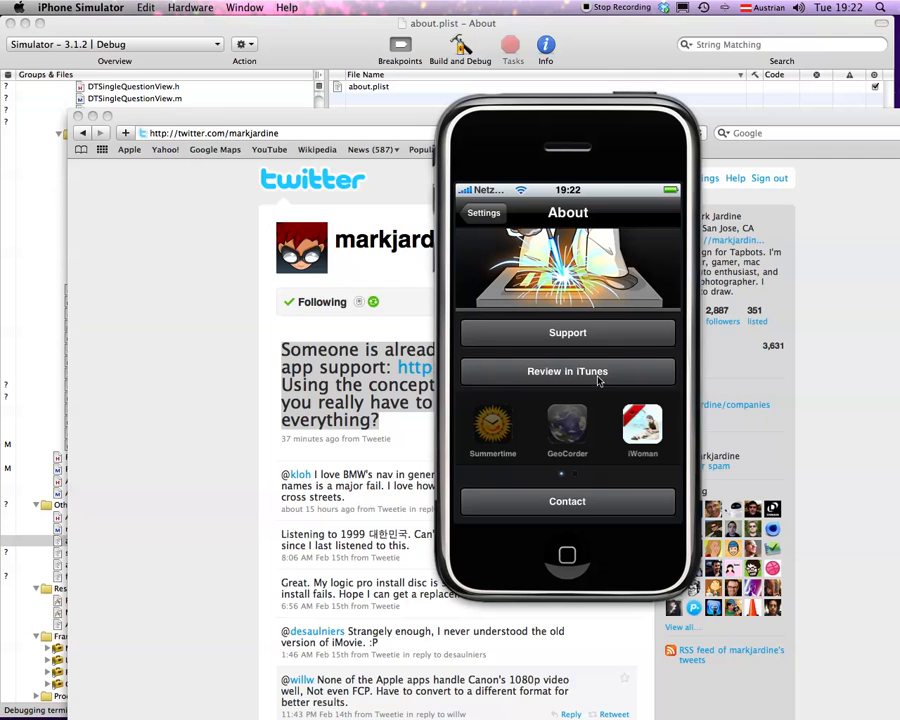
pyautogui.moveTo(576, 382)
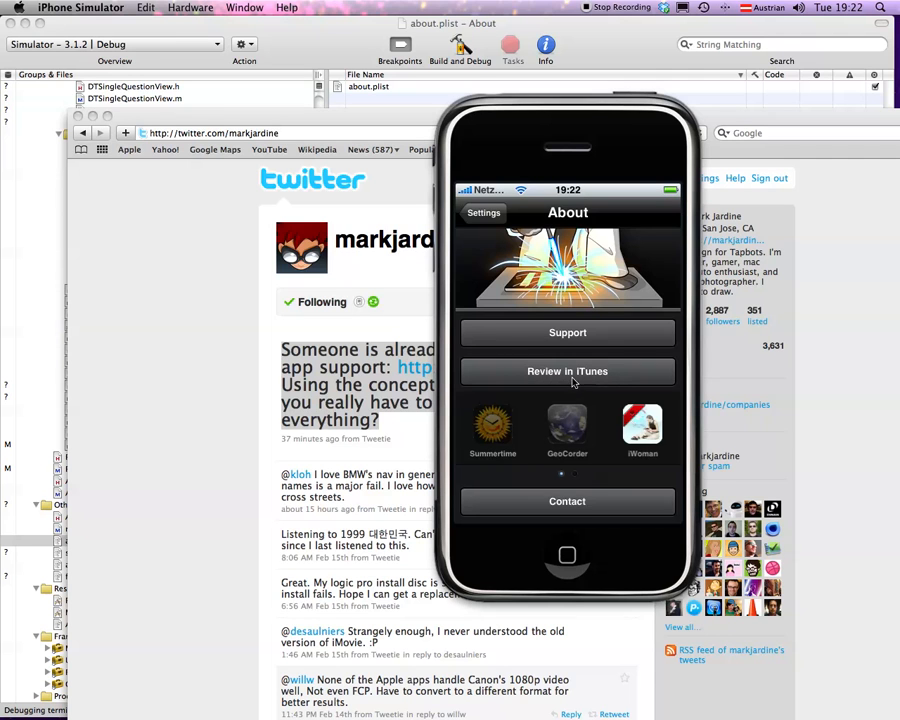
pyautogui.click(568, 332)
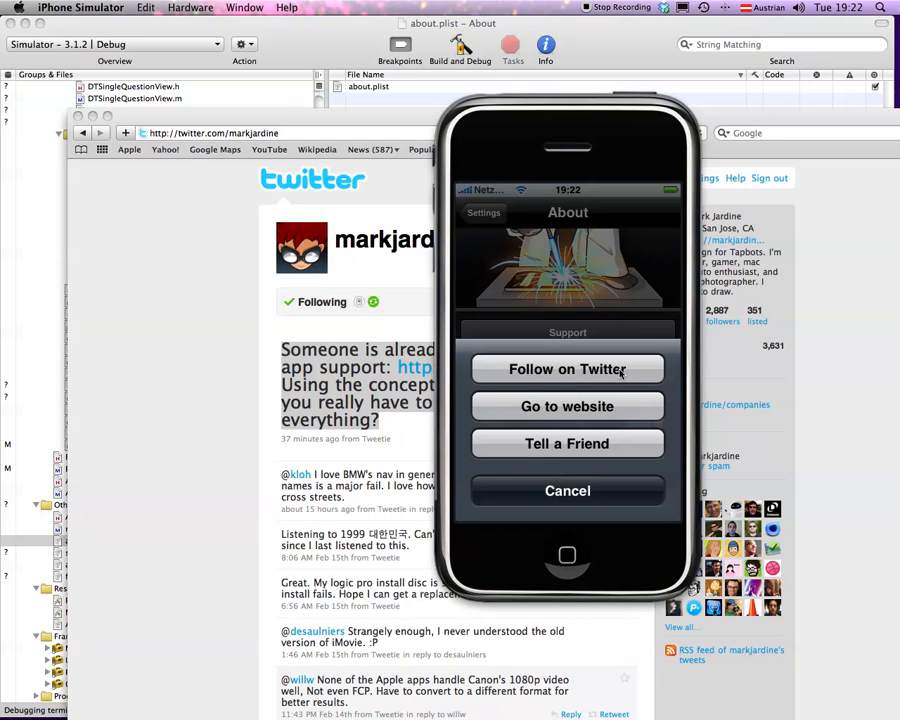
# Visit the developer's website, go back, and start the Great App tell-a-friend email.
pyautogui.click(568, 368)
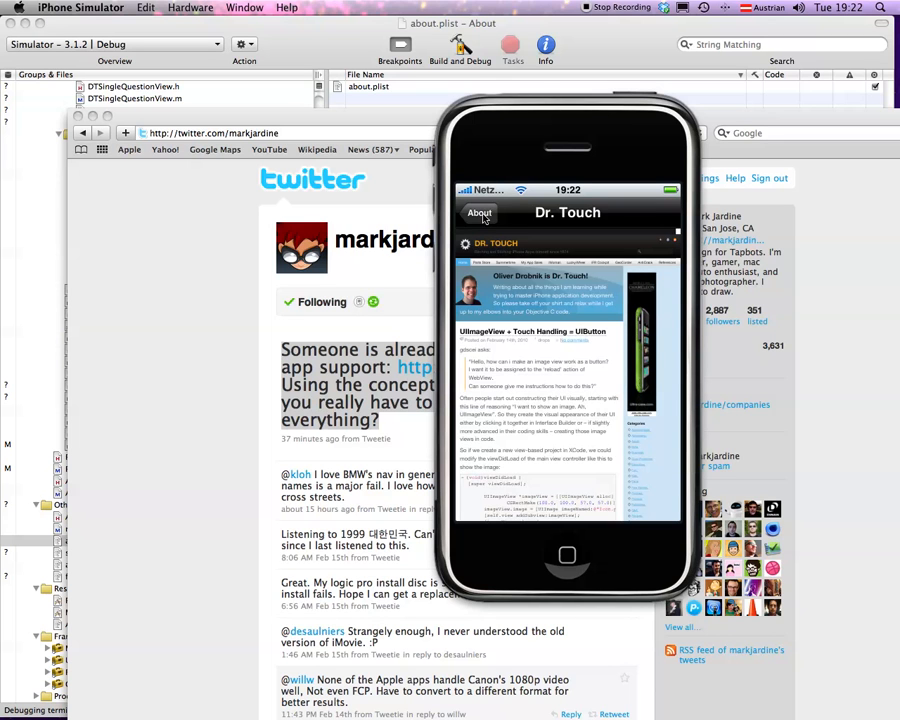
pyautogui.click(480, 212)
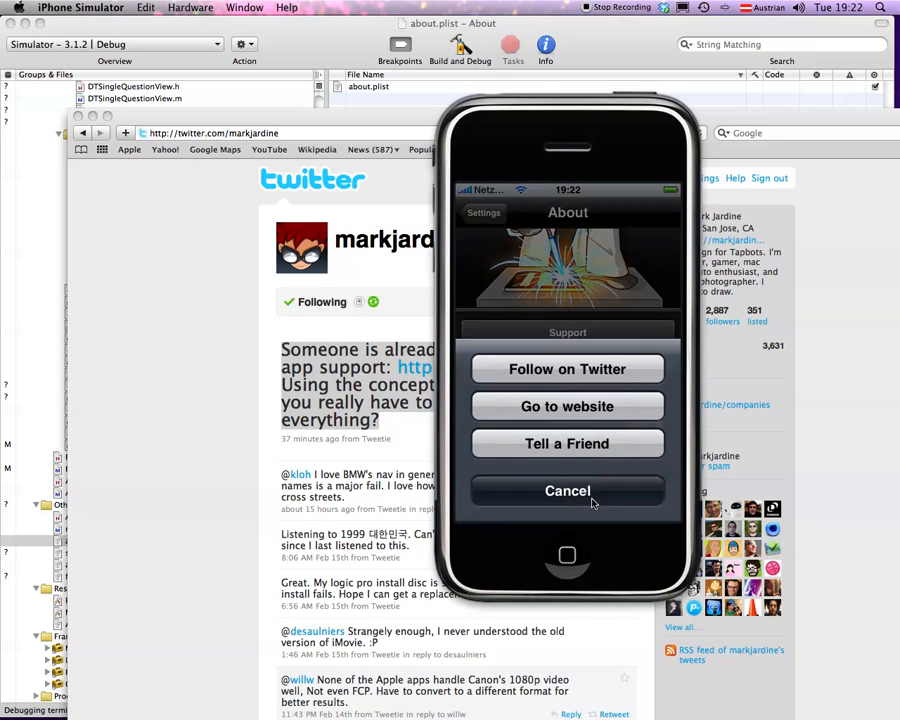
pyautogui.click(568, 444)
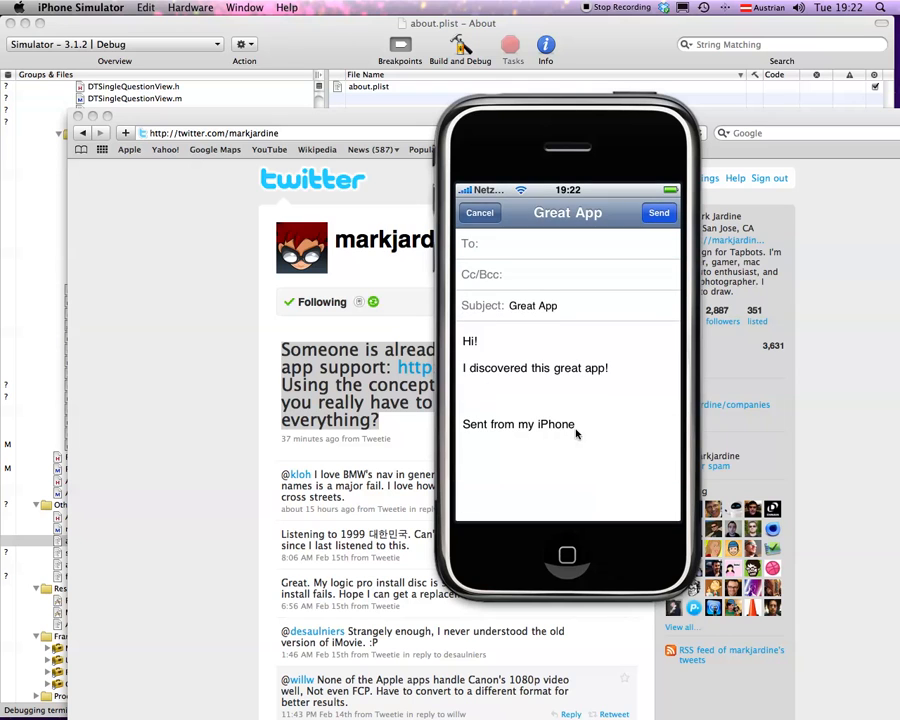
pyautogui.moveTo(484, 414)
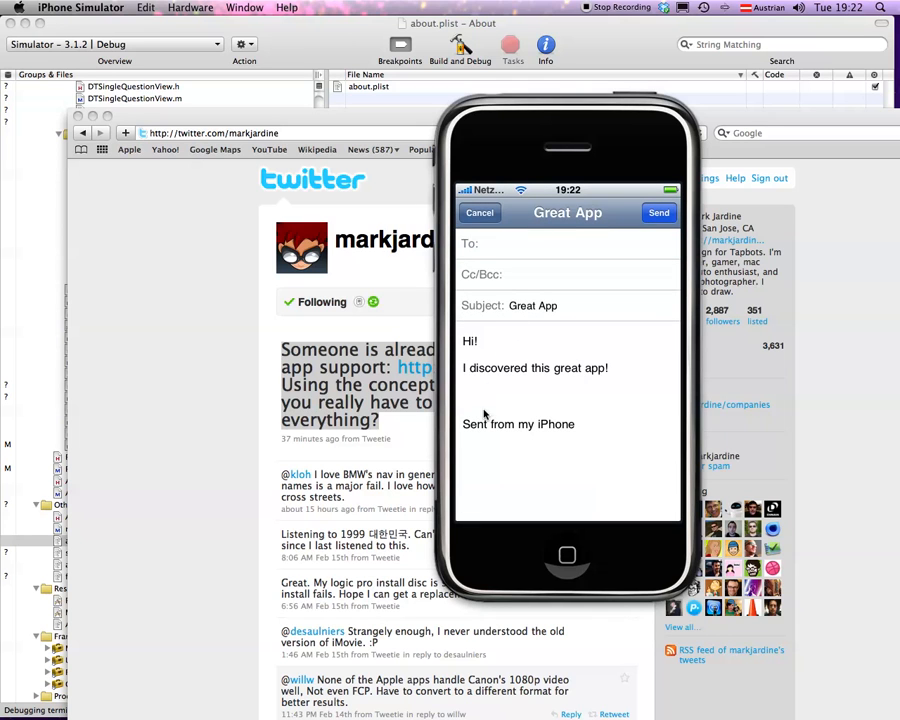
pyautogui.moveTo(656, 418)
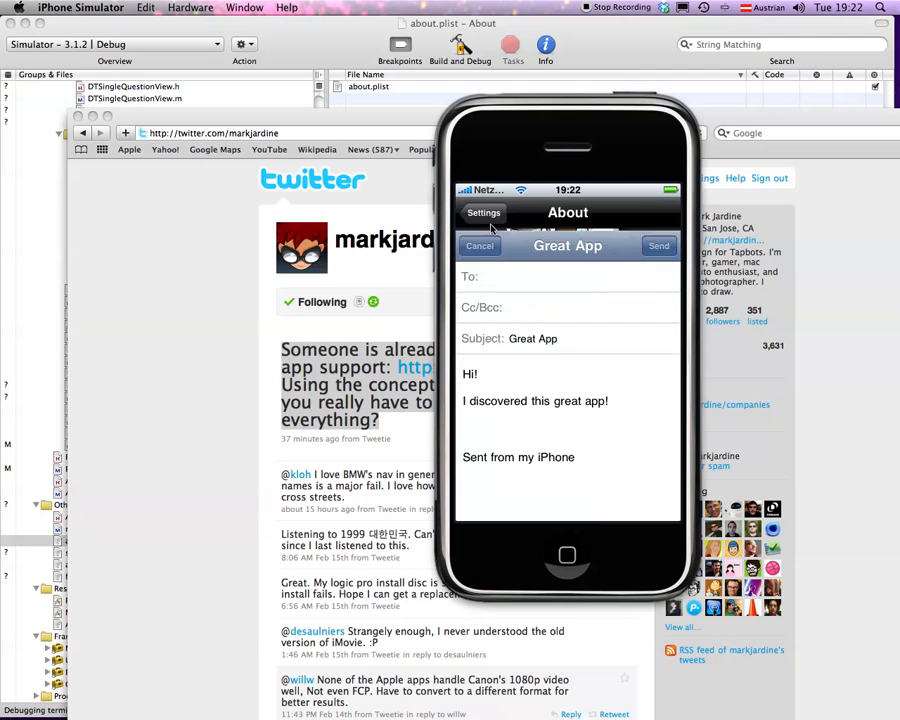
# Cancel the Great App email draft, returning to the About screen.
pyautogui.click(480, 244)
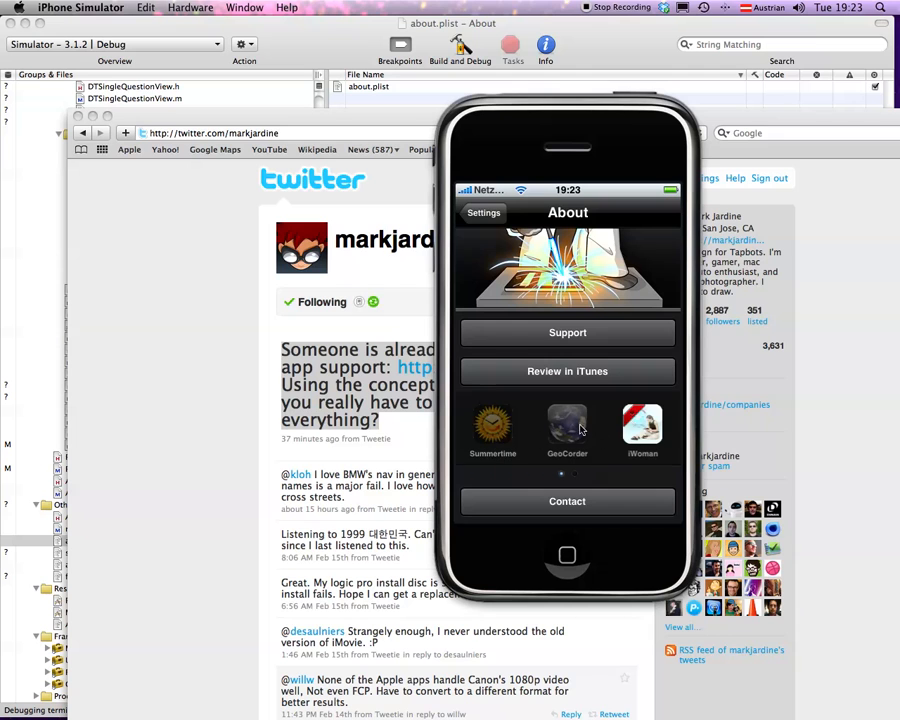
pyautogui.moveTo(572, 438)
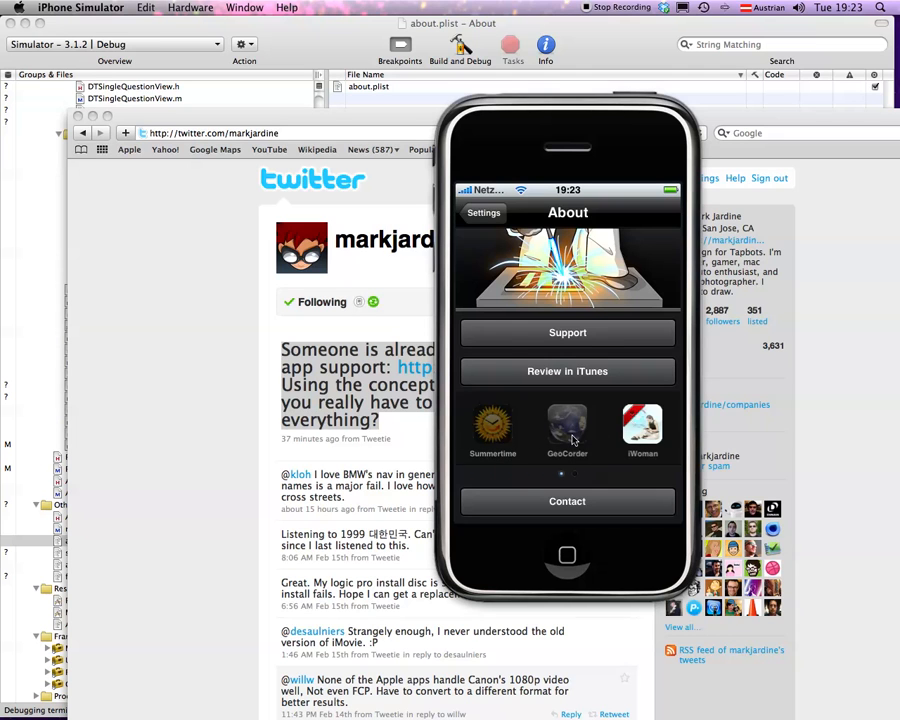
pyautogui.moveTo(624, 438)
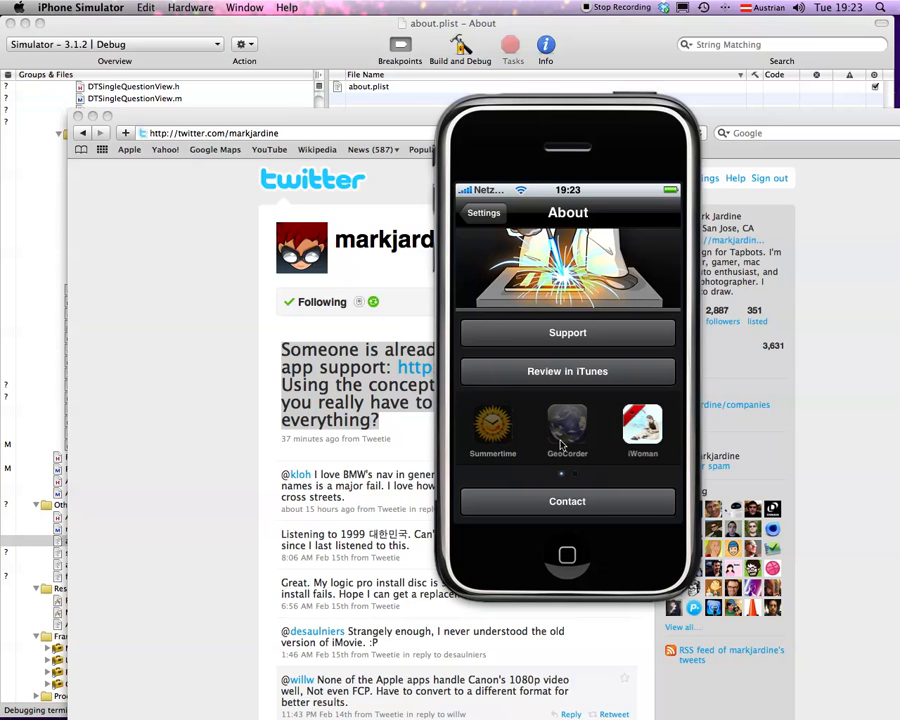
pyautogui.moveTo(552, 480)
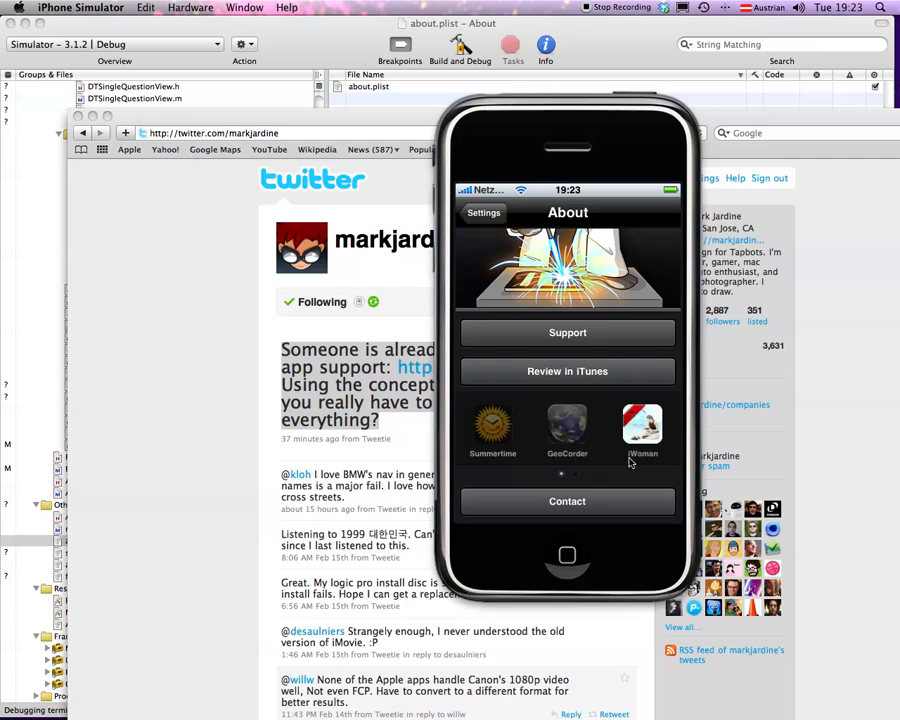
pyautogui.moveTo(664, 460)
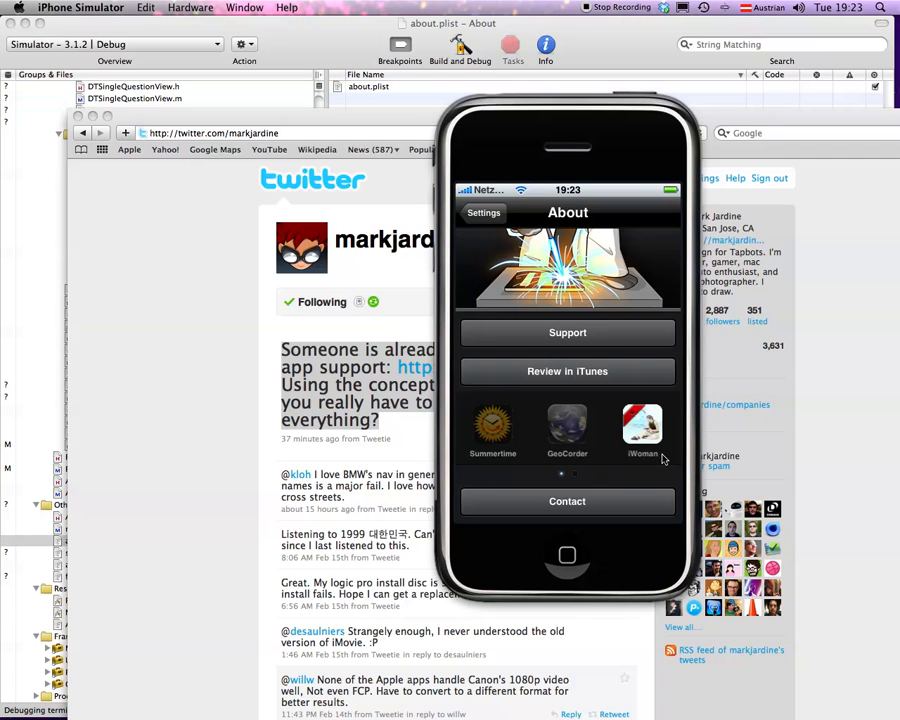
pyautogui.moveTo(656, 436)
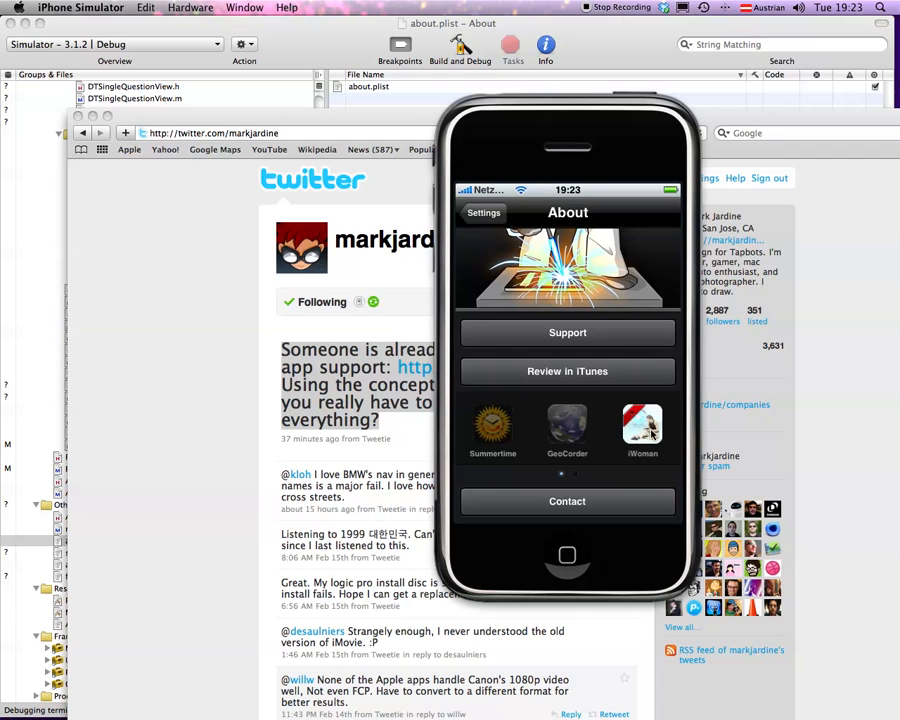
pyautogui.moveTo(560, 464)
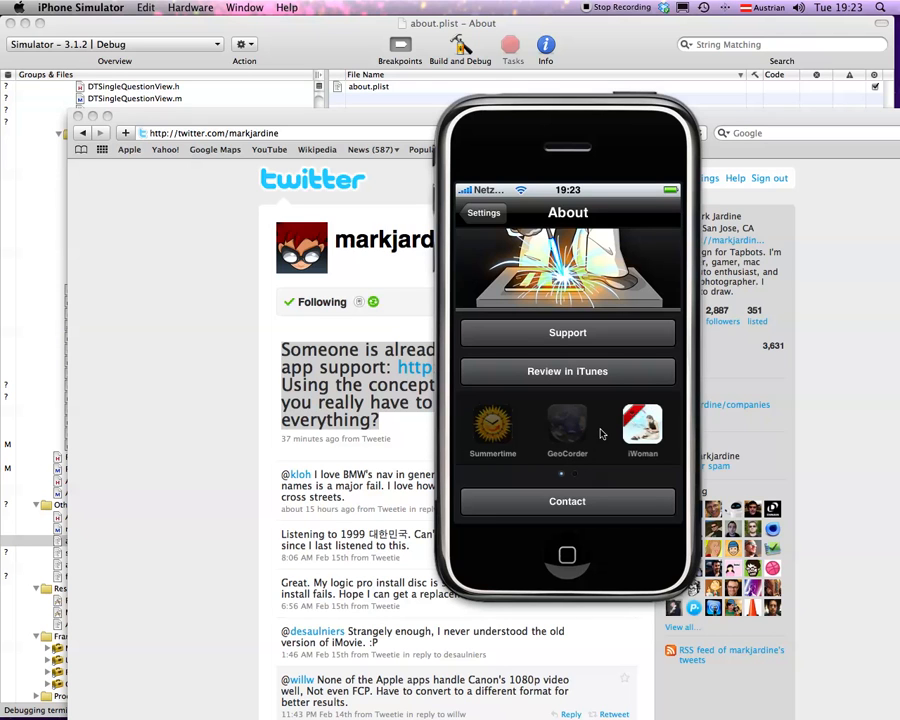
# Follow the GeoCorder app icon's App Store link and bring the Mac Safari window forward.
pyautogui.click(568, 370)
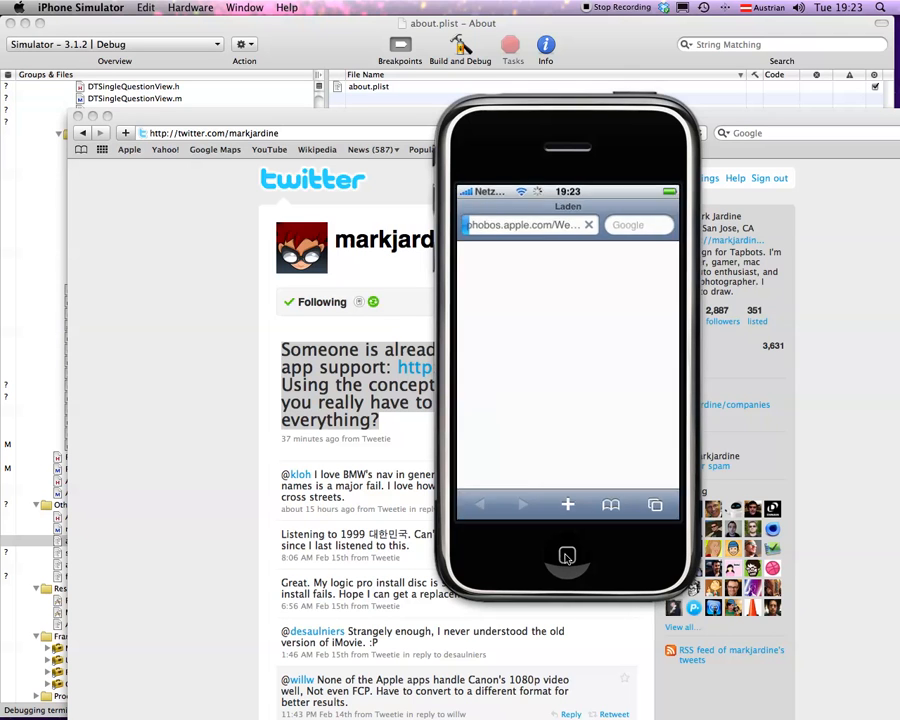
pyautogui.click(568, 556)
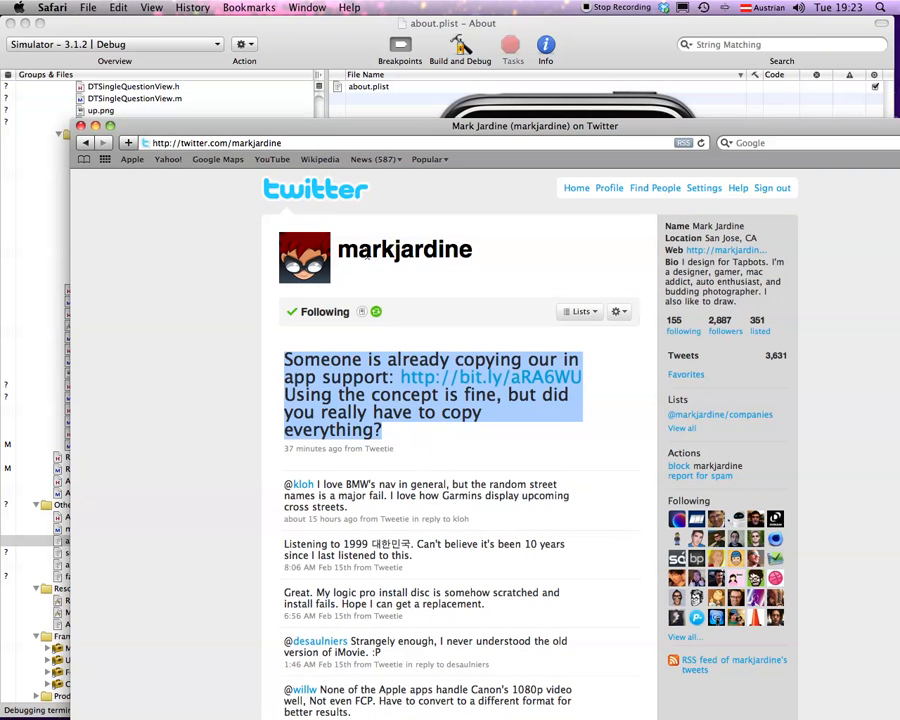
pyautogui.moveTo(408, 346)
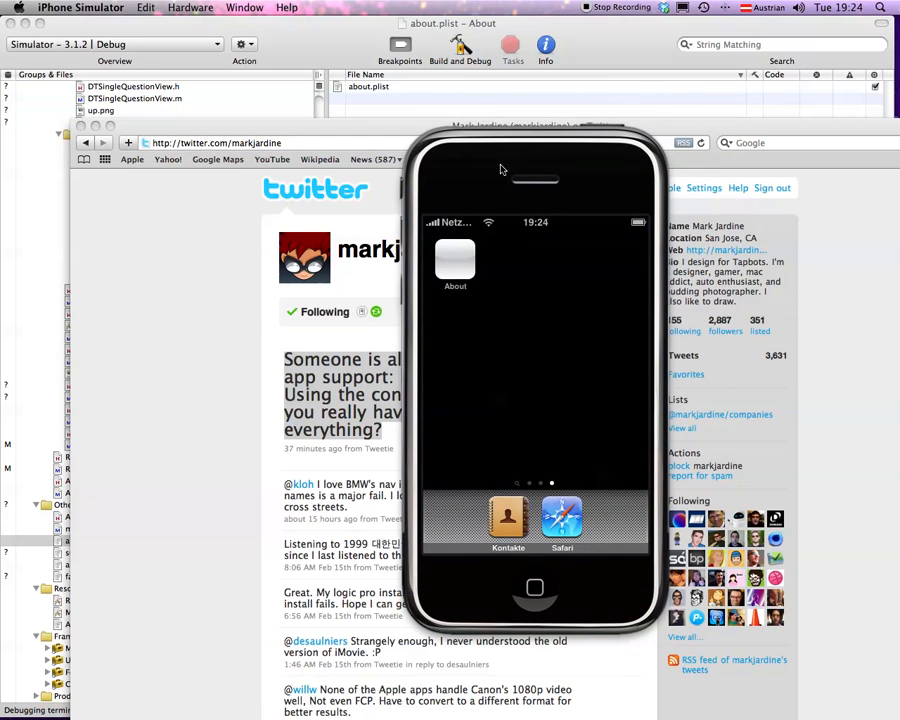
pyautogui.moveTo(476, 374)
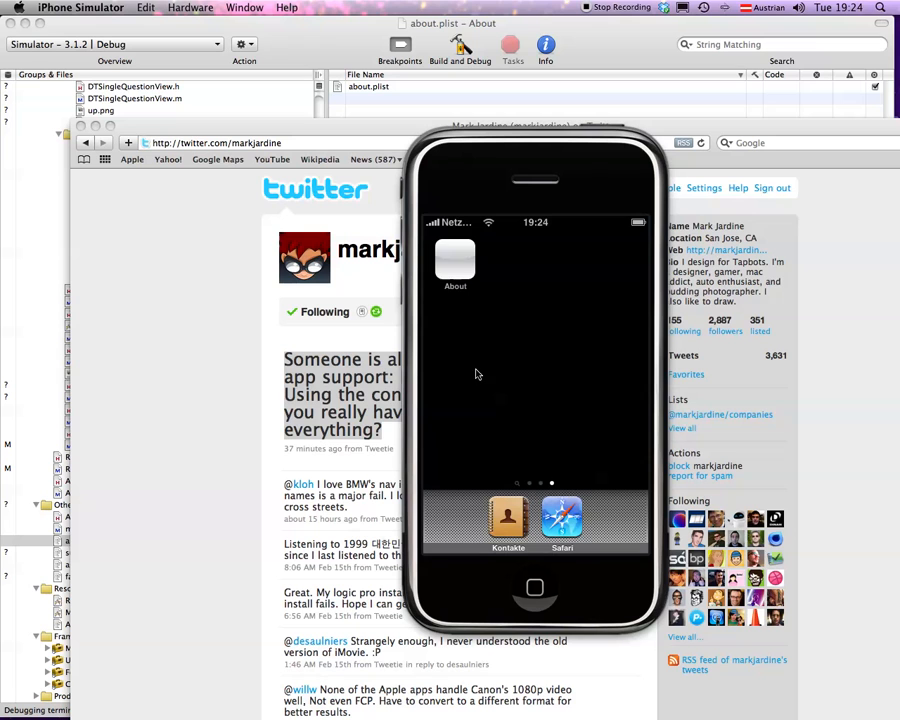
pyautogui.moveTo(488, 374)
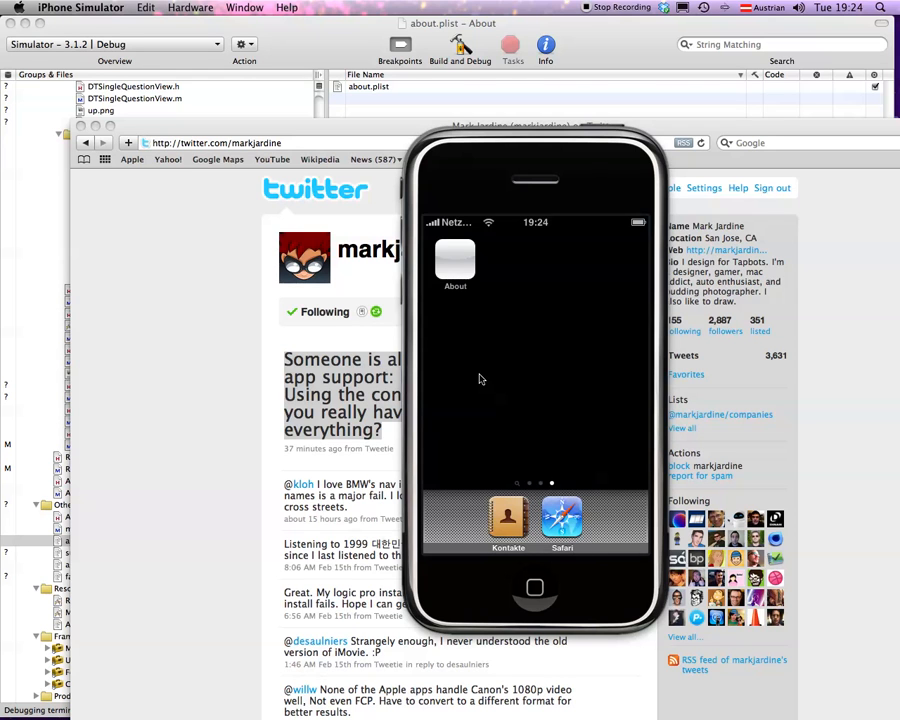
pyautogui.moveTo(482, 388)
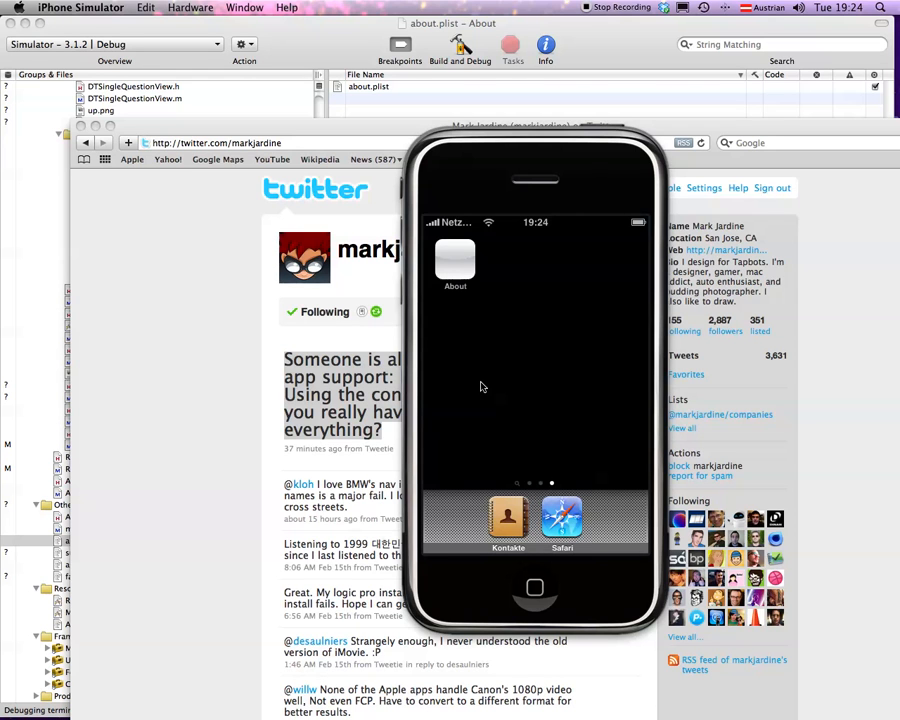
pyautogui.moveTo(576, 150)
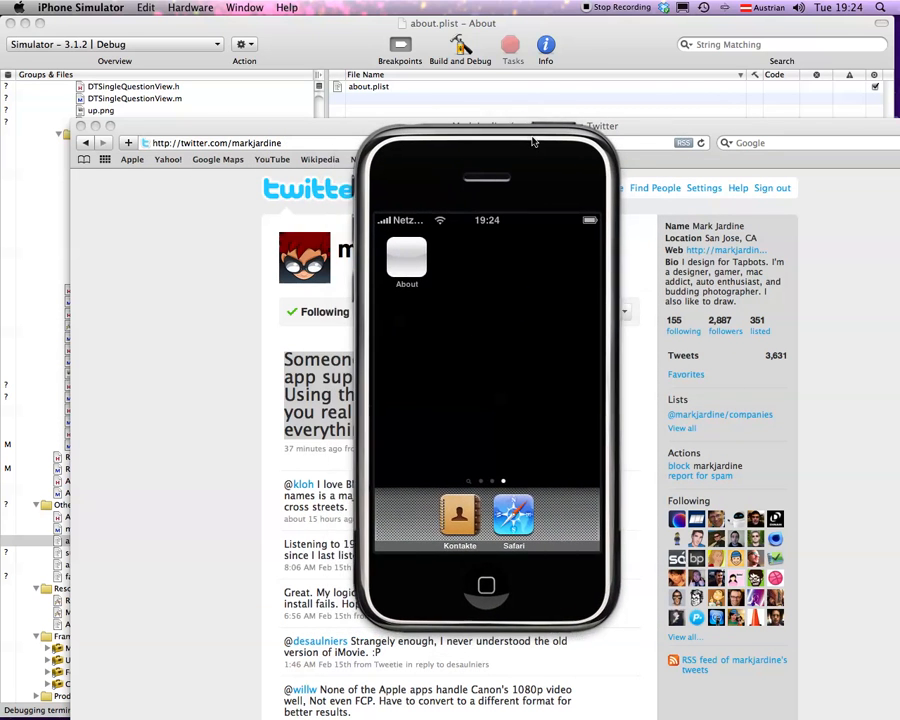
# Drag the Simulator window, on its home screen with the About icon, over the browser.
pyautogui.moveTo(532, 136); pyautogui.dragTo(516, 138)
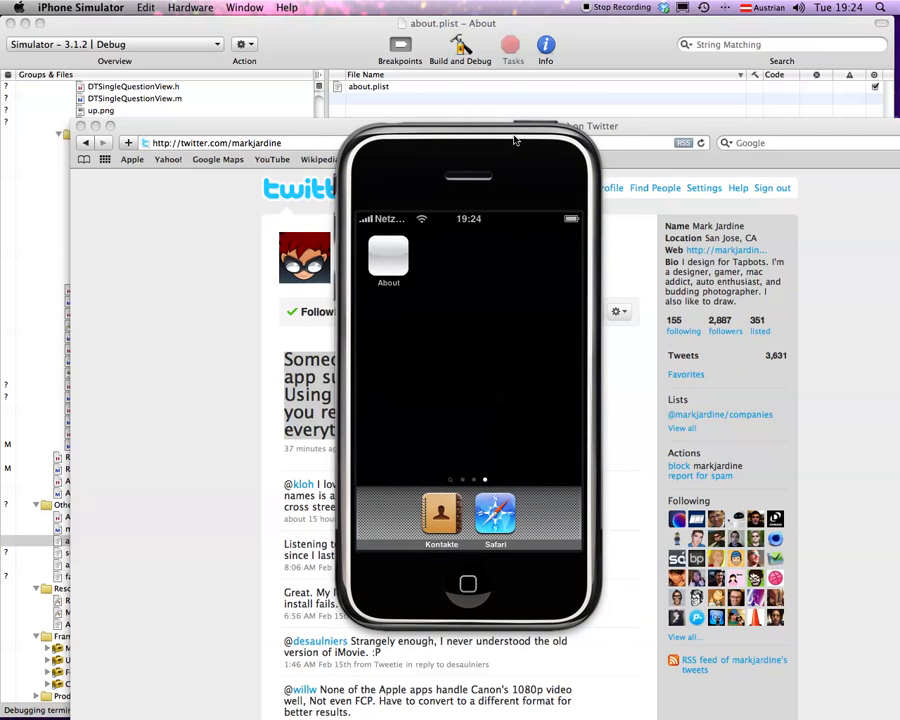
pyautogui.moveTo(490, 236)
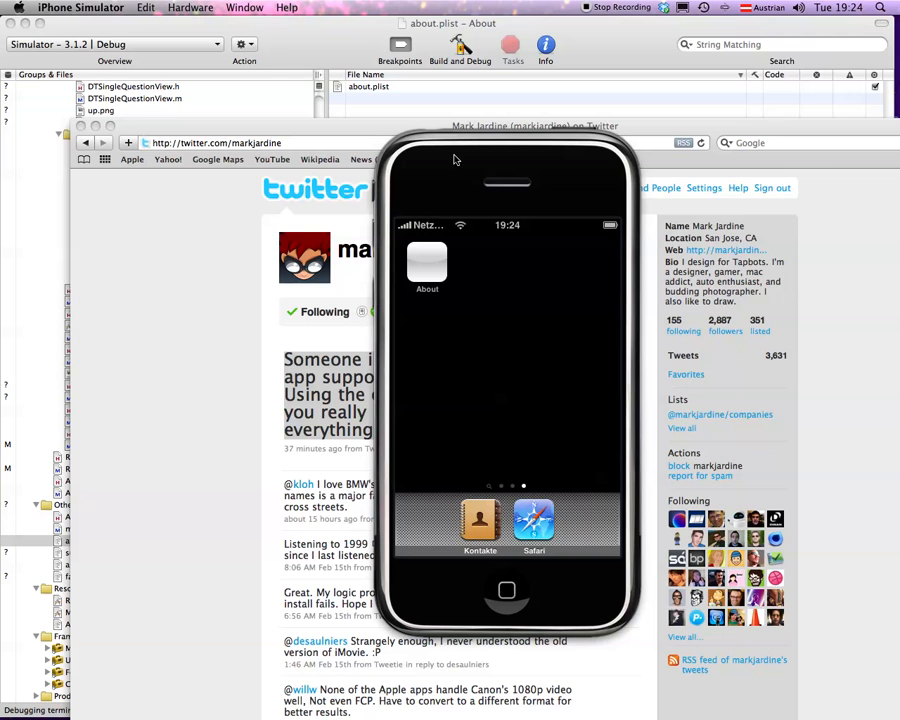
pyautogui.moveTo(444, 180)
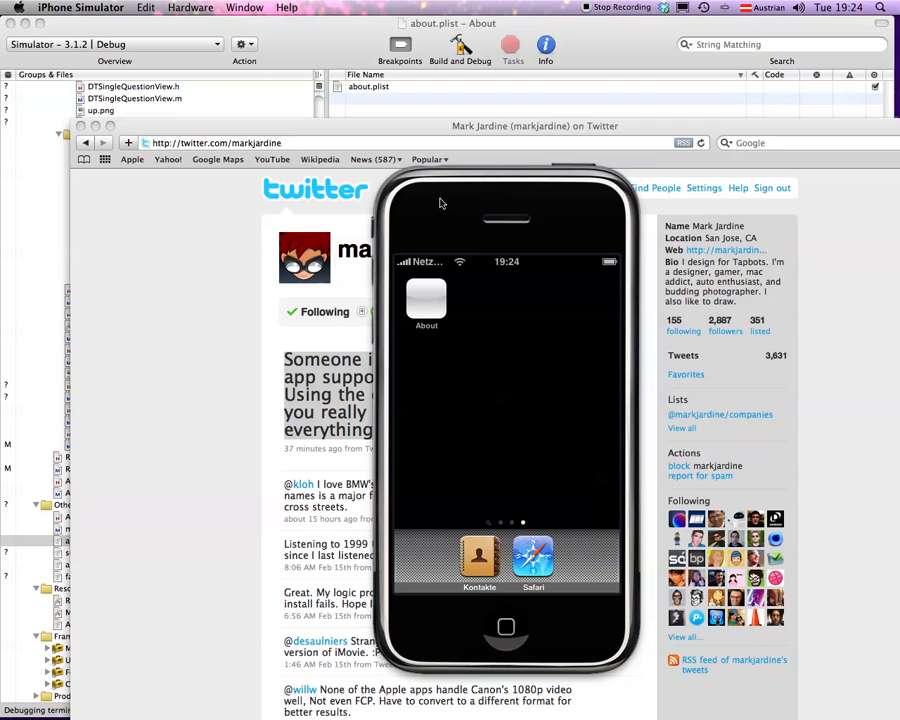
pyautogui.moveTo(470, 152)
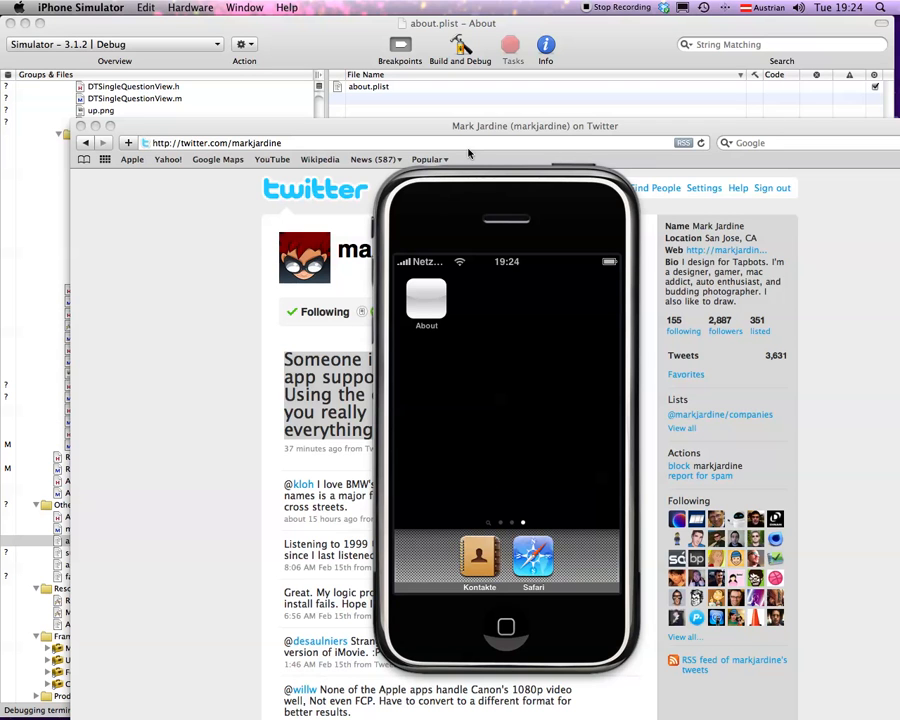
pyautogui.moveTo(472, 158)
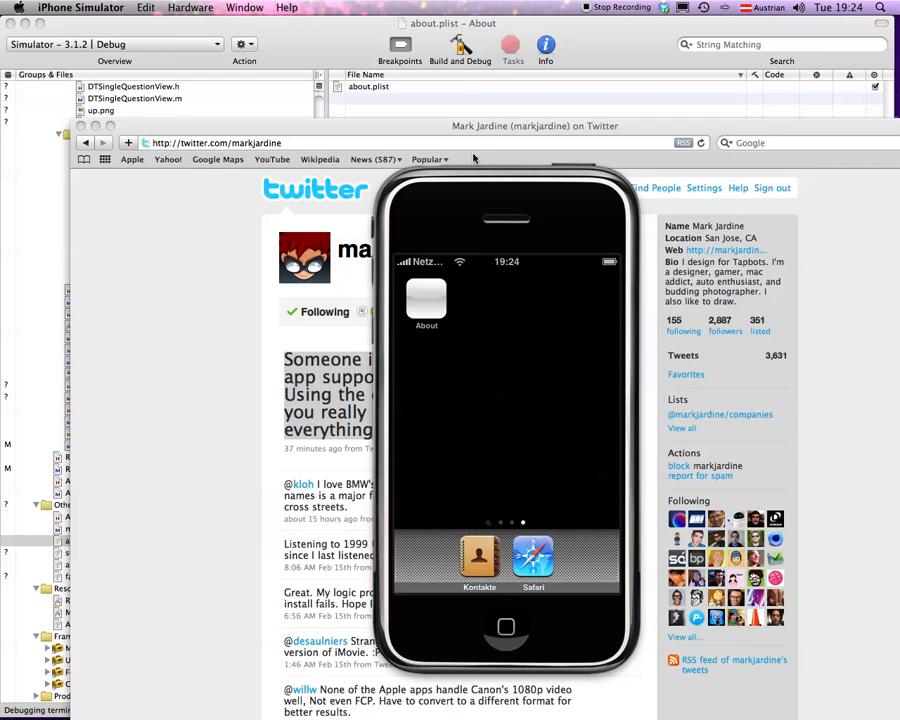
pyautogui.moveTo(490, 150)
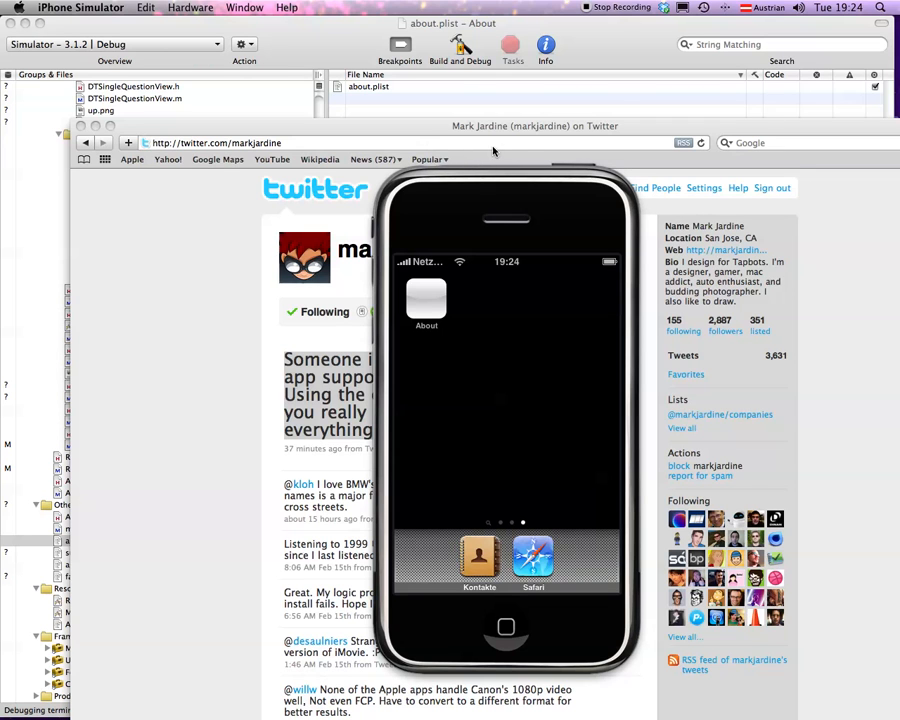